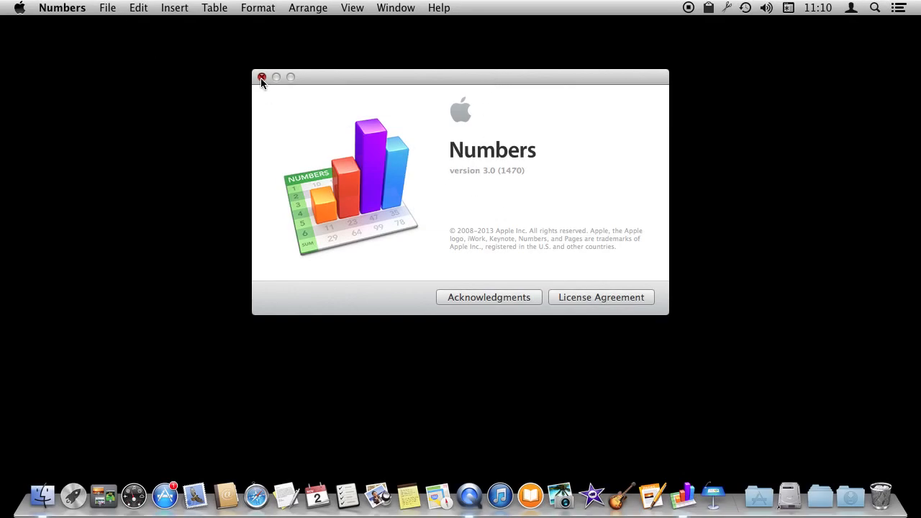
# - Dismiss the About Numbers window and drag the blank table down to a few columns and rows
pyautogui.click(107, 8)
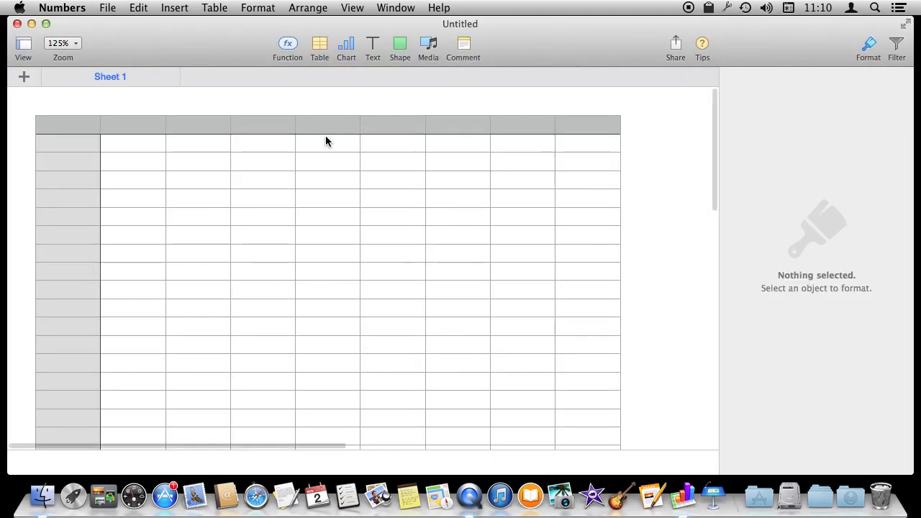
pyautogui.moveTo(322, 275)
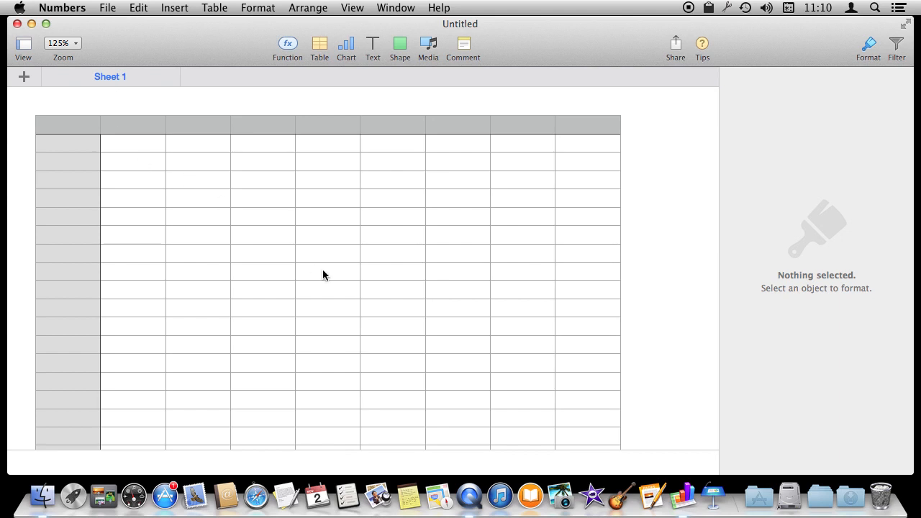
pyautogui.scroll(3)
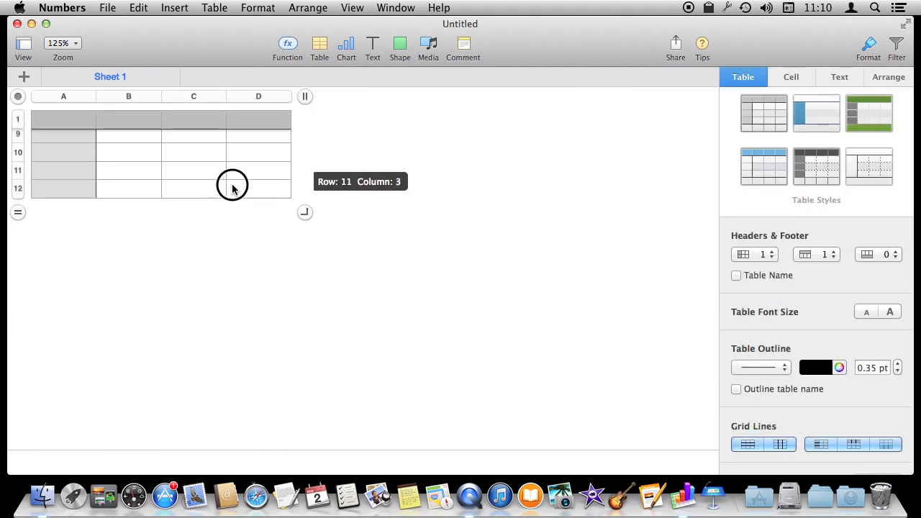
pyautogui.moveTo(305, 213); pyautogui.dragTo(165, 281)
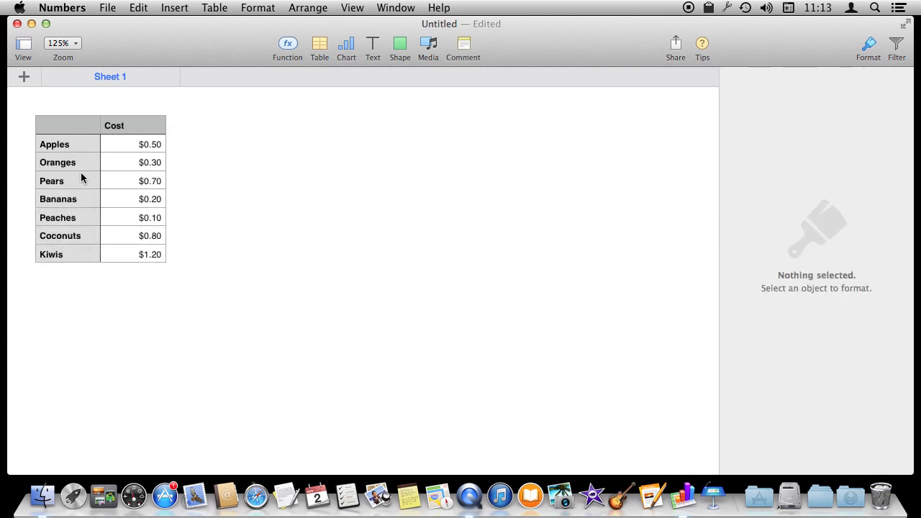
pyautogui.moveTo(64, 147)
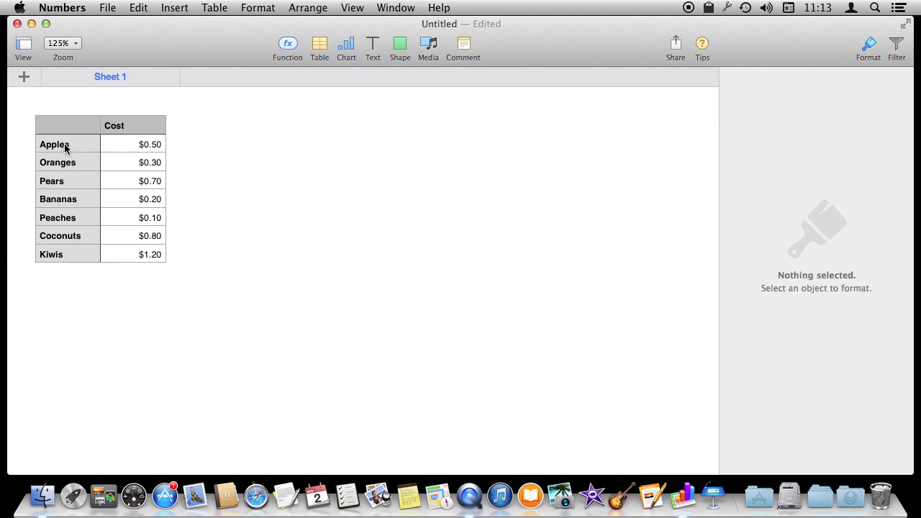
pyautogui.moveTo(147, 259)
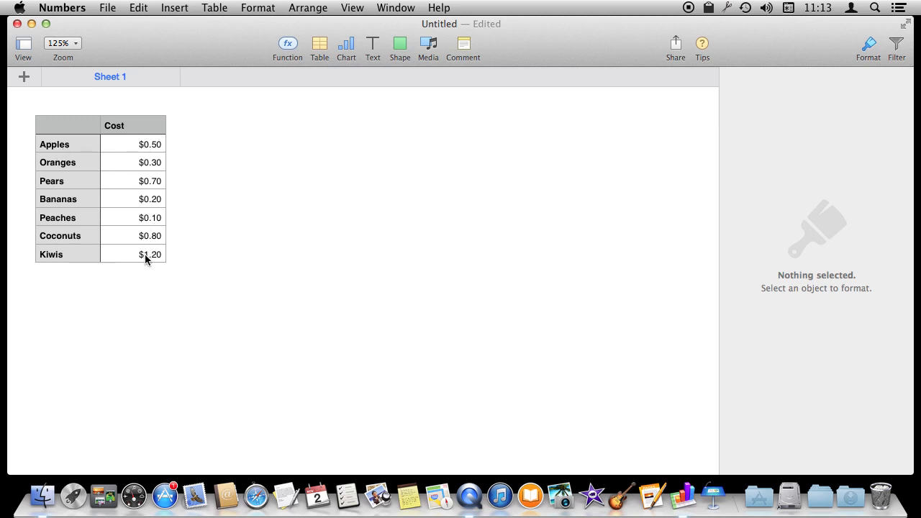
pyautogui.moveTo(103, 236)
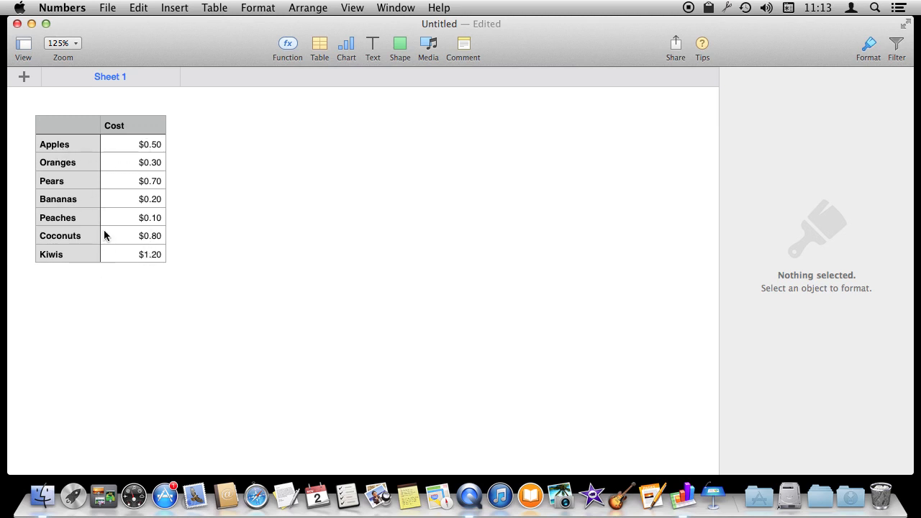
pyautogui.moveTo(307, 50)
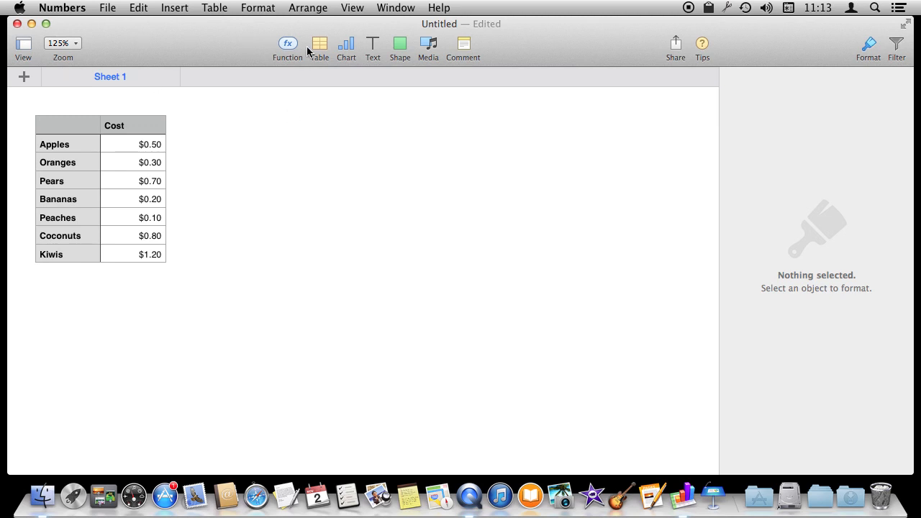
# - Insert a new table and label its header cells Order and Product
pyautogui.click(320, 43)
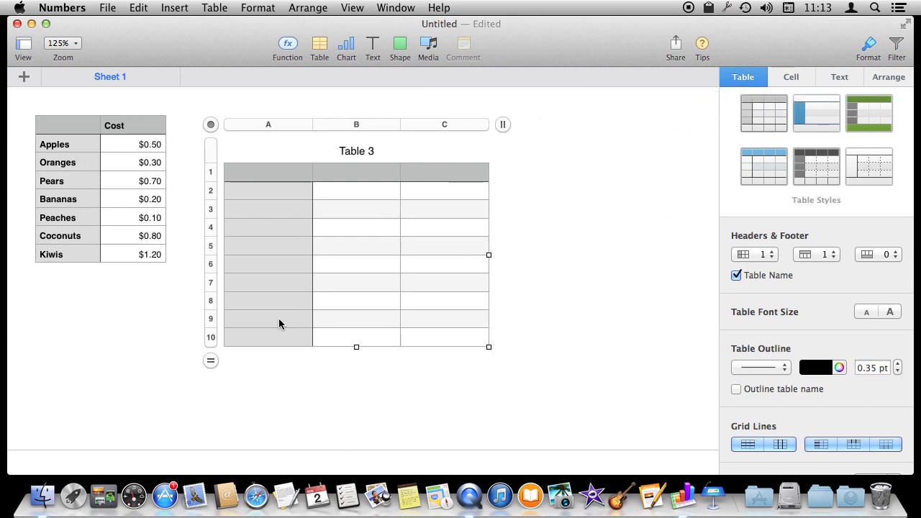
pyautogui.moveTo(322, 172)
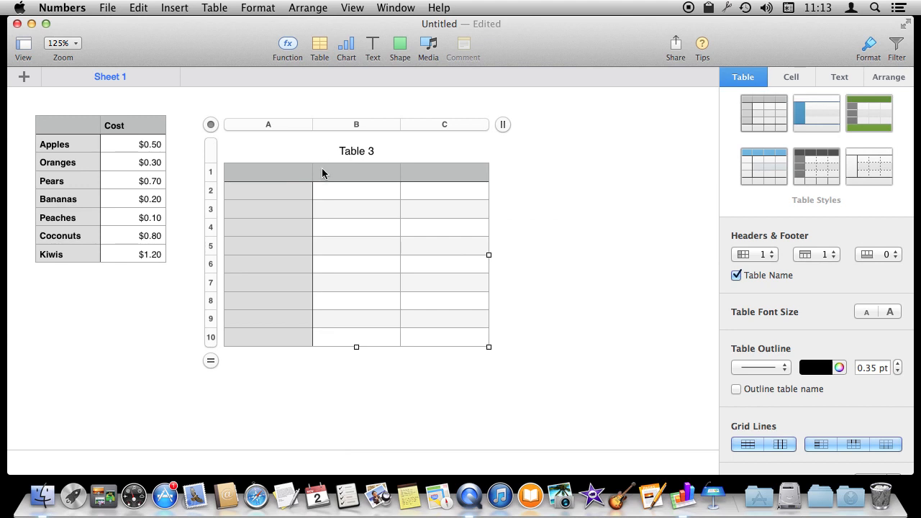
pyautogui.click(268, 190)
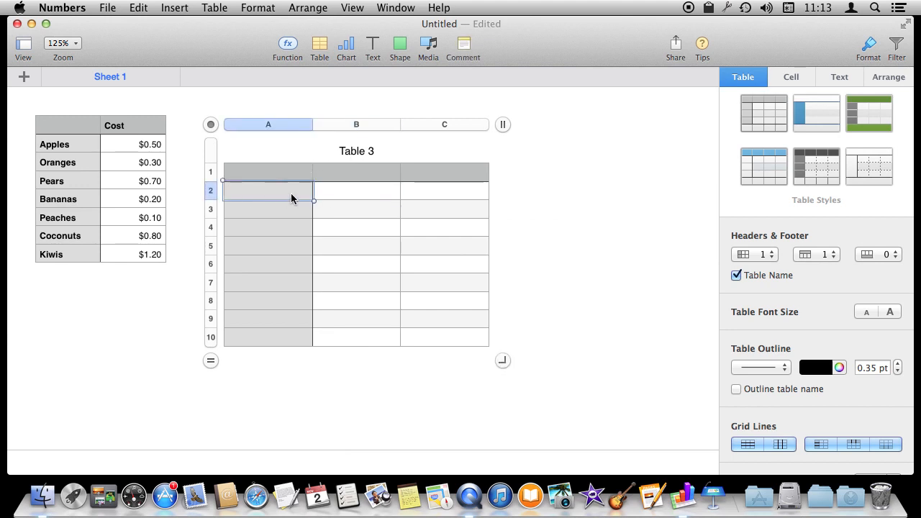
pyautogui.click(355, 171)
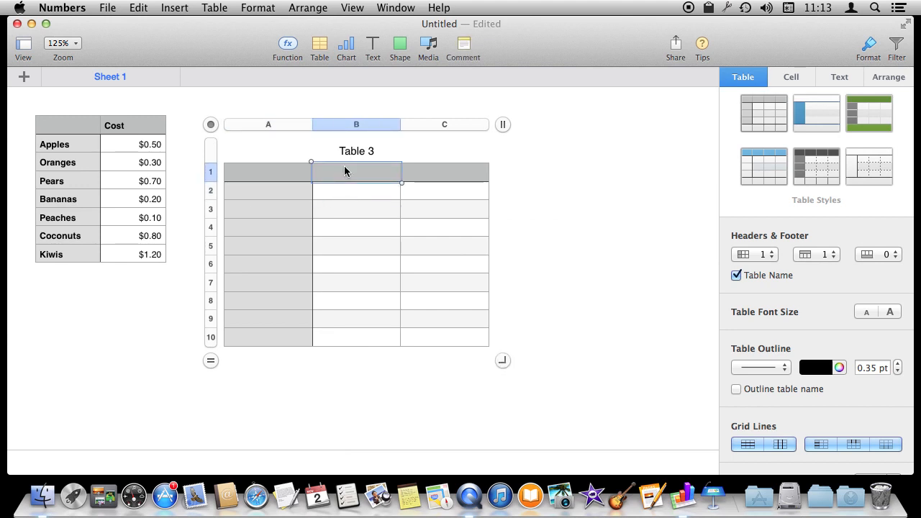
pyautogui.write('Order')
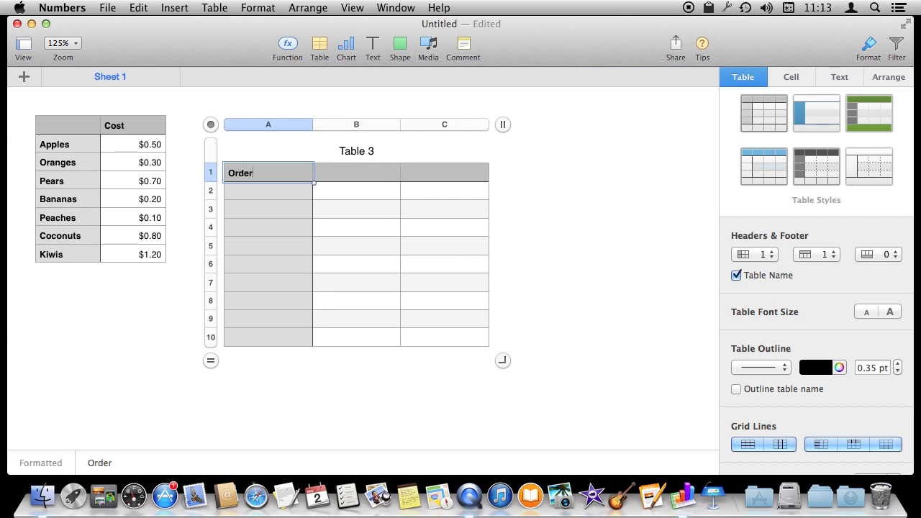
pyautogui.click(357, 173)
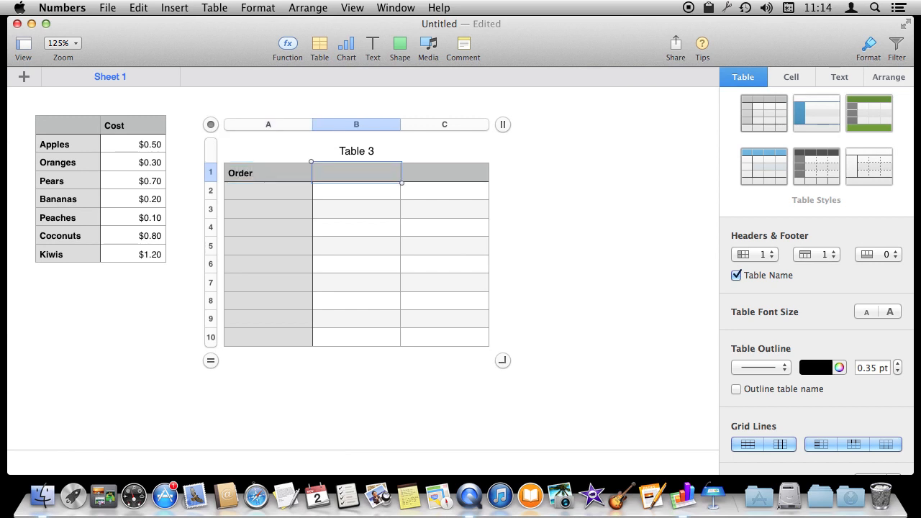
pyautogui.write('Product')
pyautogui.click(444, 172)
pyautogui.write('Count')
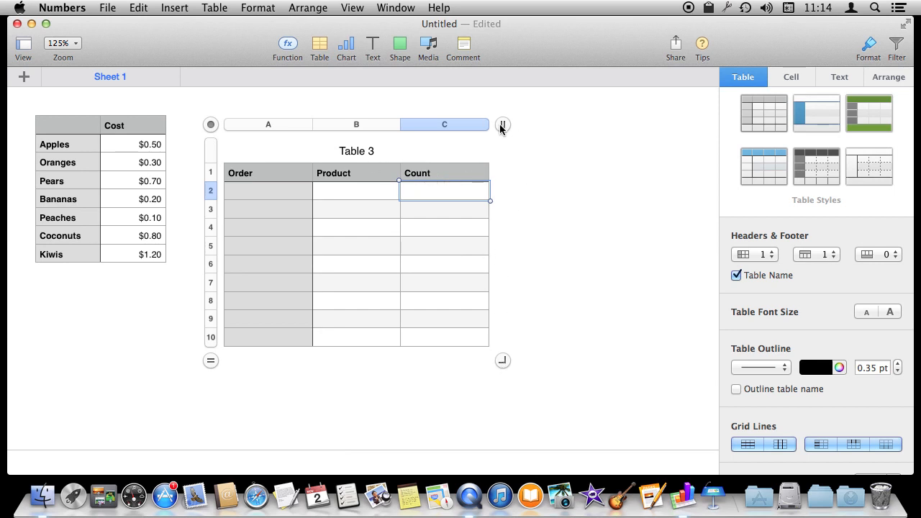
# - Add a fourth column to the orders table headed Total Cost
pyautogui.click(502, 124)
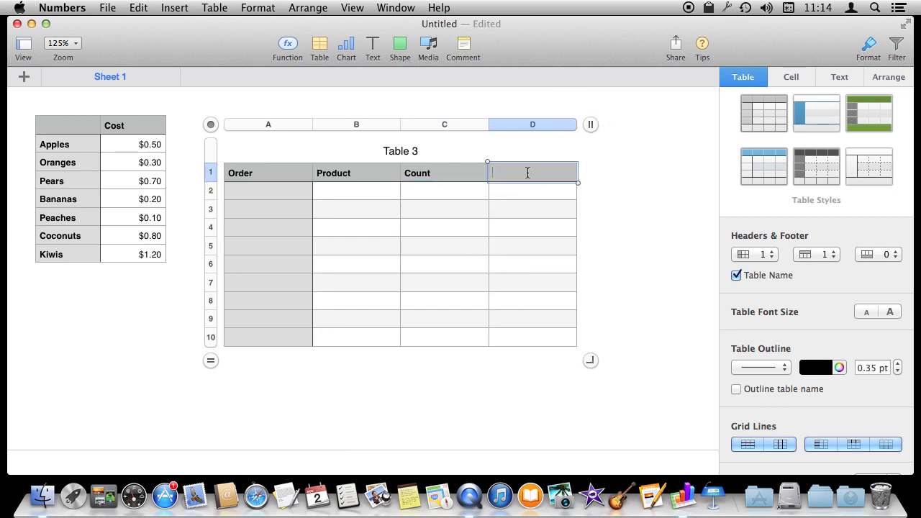
pyautogui.write('Total Cost')
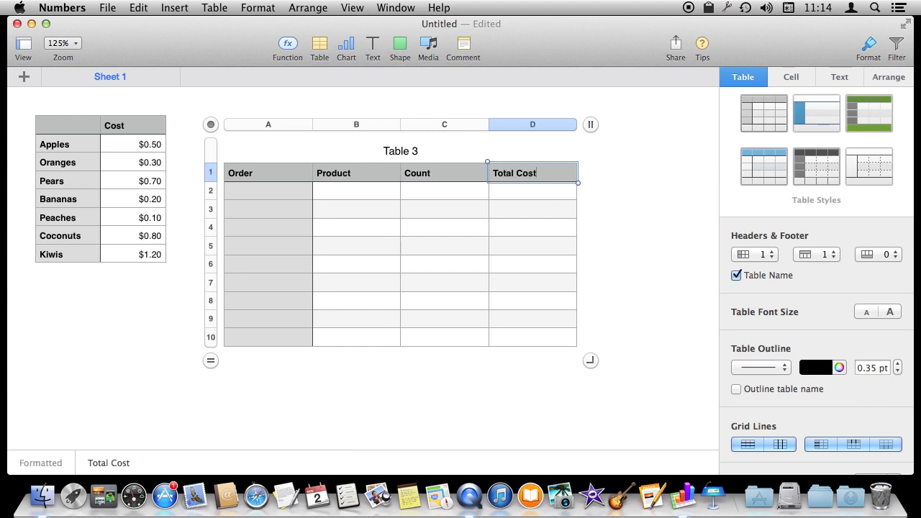
# - Enter the Apples order and compute its Total Cost as count times the Apples price, $43.50
pyautogui.click(268, 190)
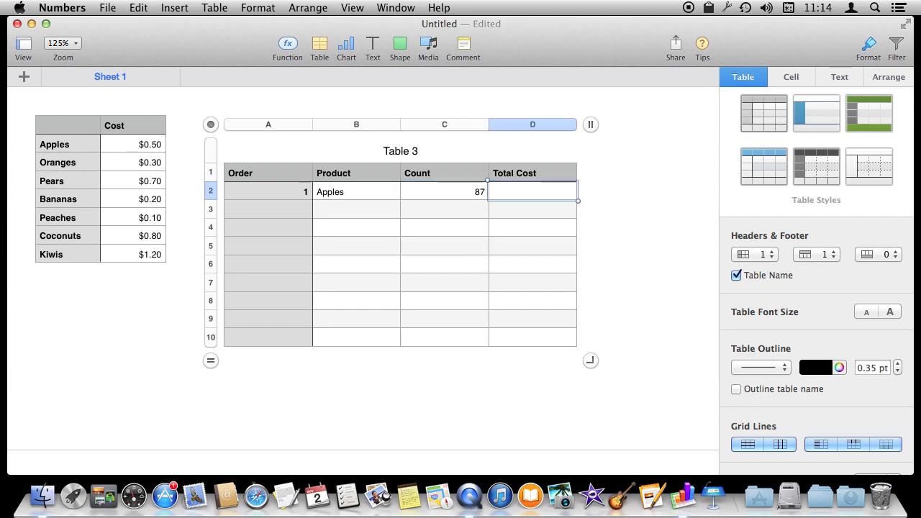
pyautogui.moveTo(426, 202)
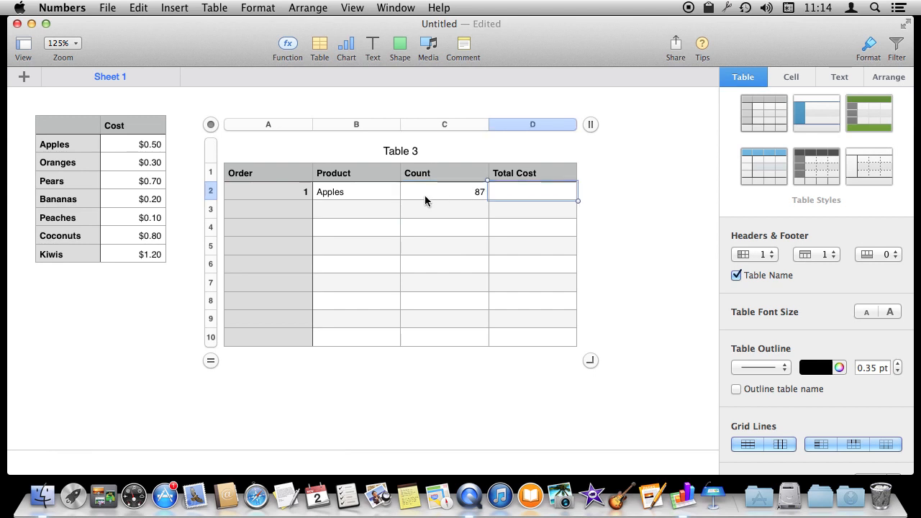
pyautogui.moveTo(406, 199)
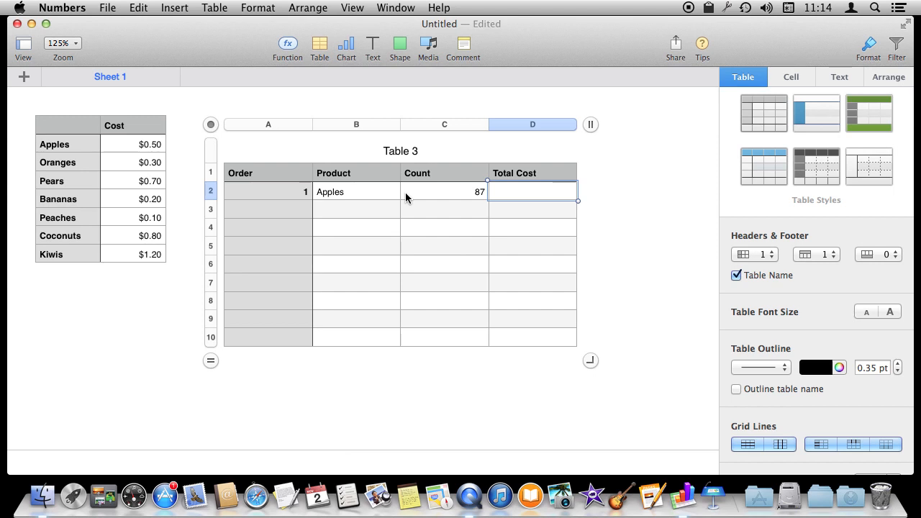
pyautogui.click(287, 43)
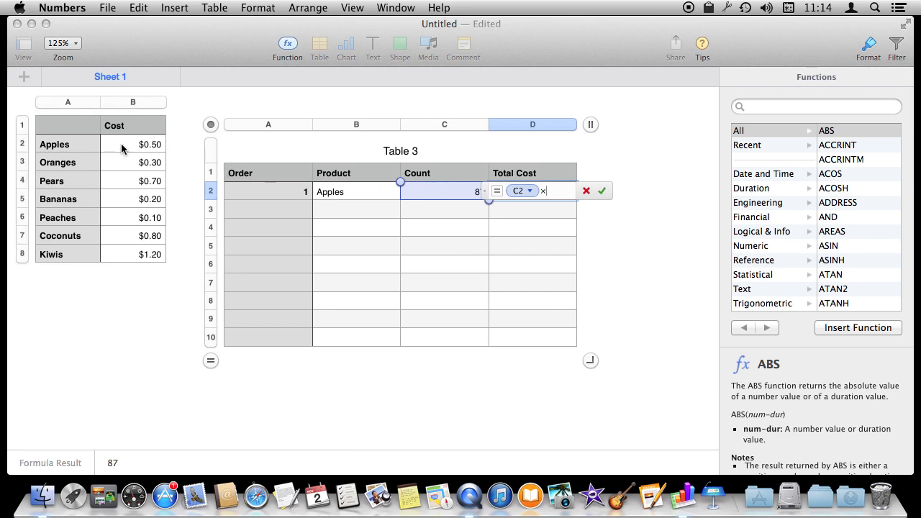
pyautogui.click(133, 144)
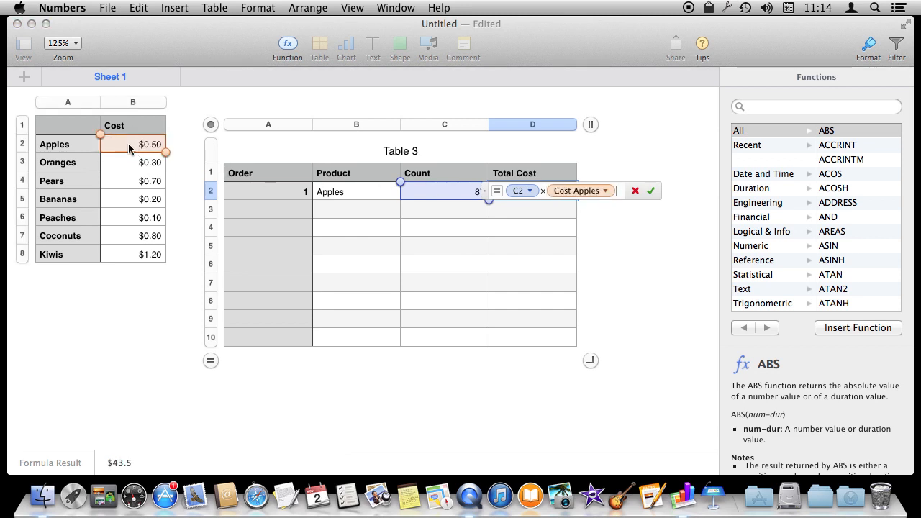
pyautogui.click(650, 190)
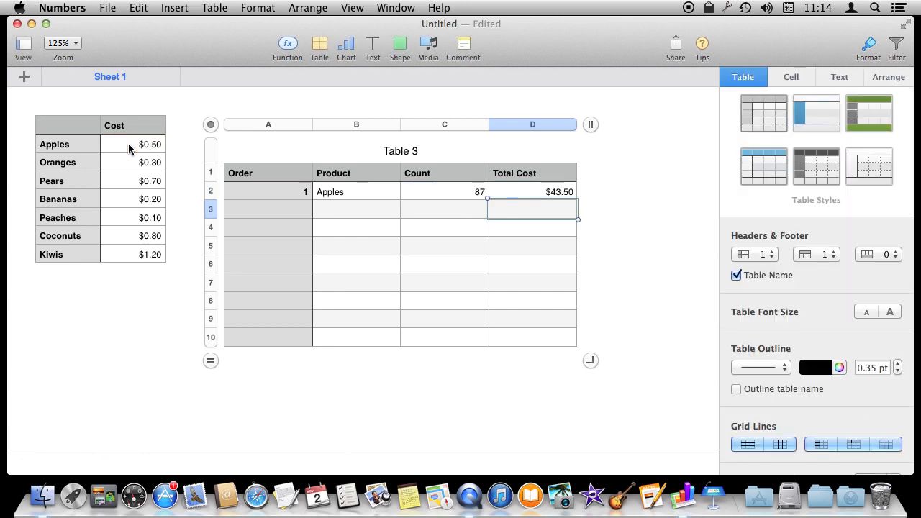
# - Enter a Peaches order of 49 with its Total Cost as count times the Peaches price, $4.90
pyautogui.click(443, 191)
pyautogui.write('2')
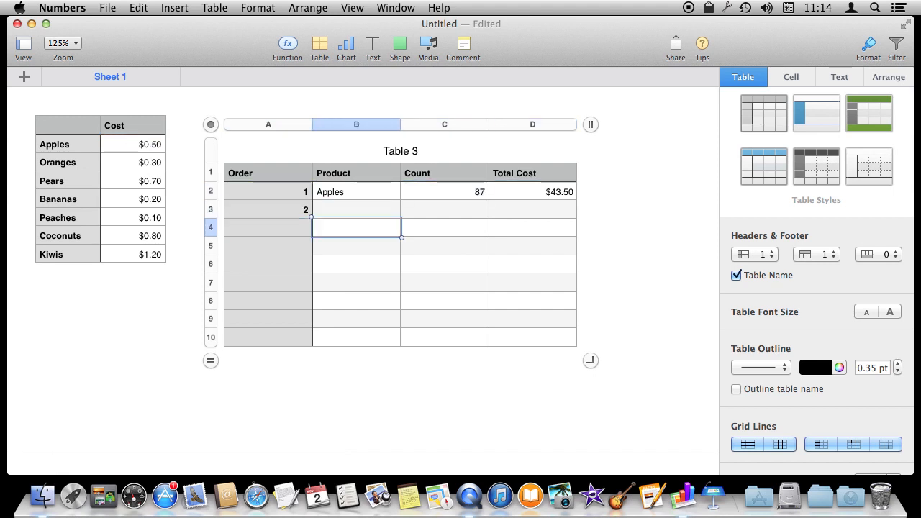
pyautogui.write('Peaches')
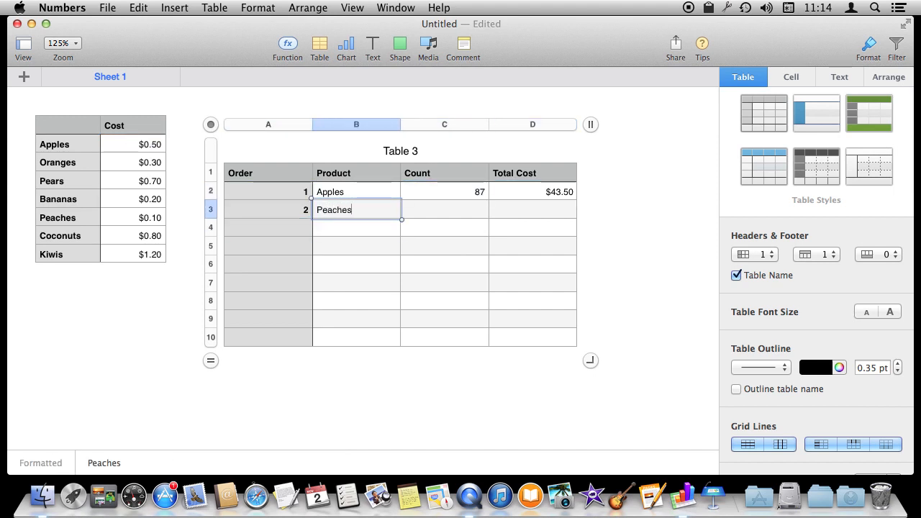
pyautogui.click(444, 210)
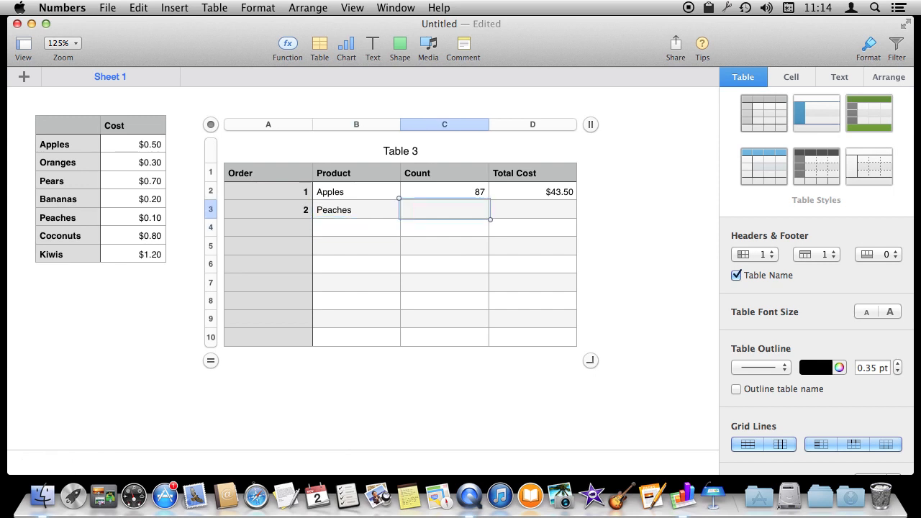
pyautogui.write('49')
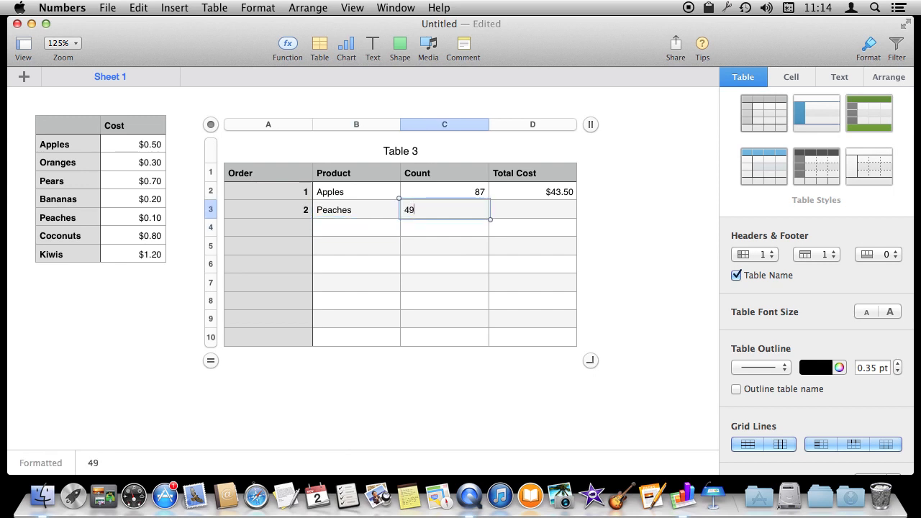
pyautogui.press('tab')
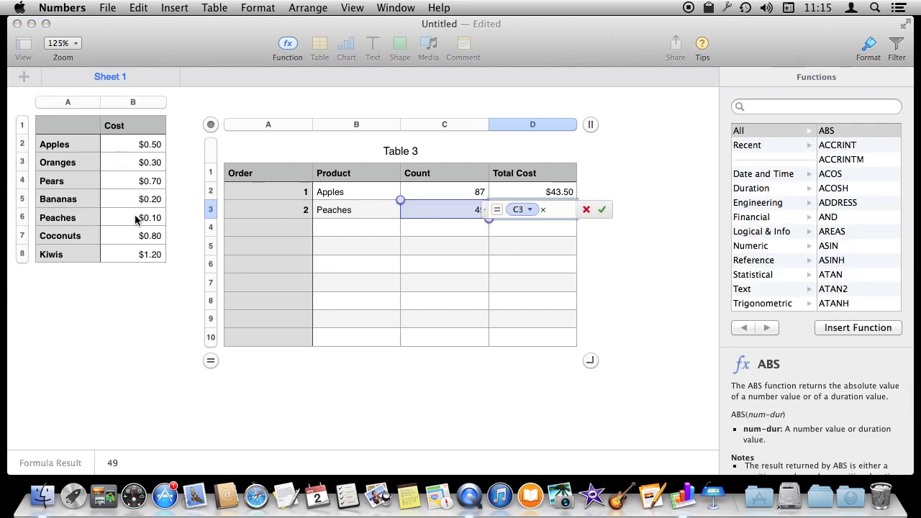
pyautogui.click(602, 210)
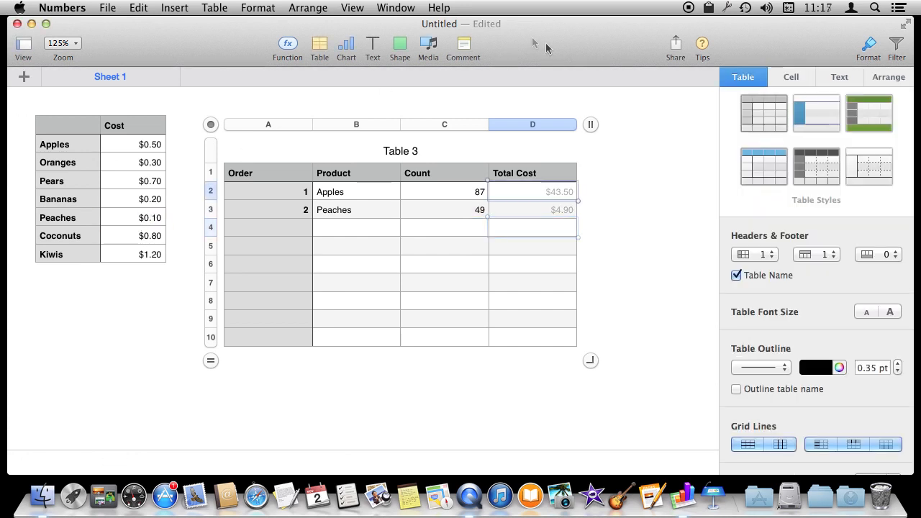
# - Make the Apples total its count times a LOOKUP of Apples in the Cost table's fruit names, still $43.50
pyautogui.click(533, 191)
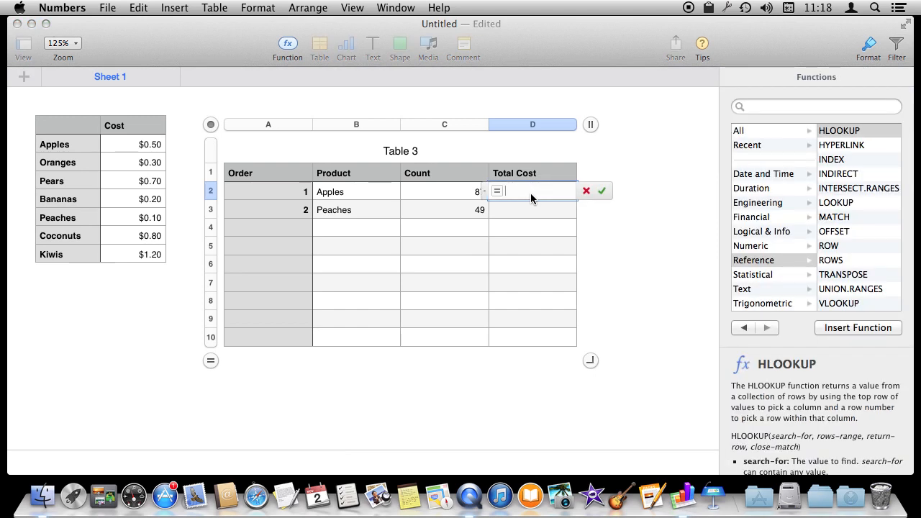
pyautogui.moveTo(460, 206)
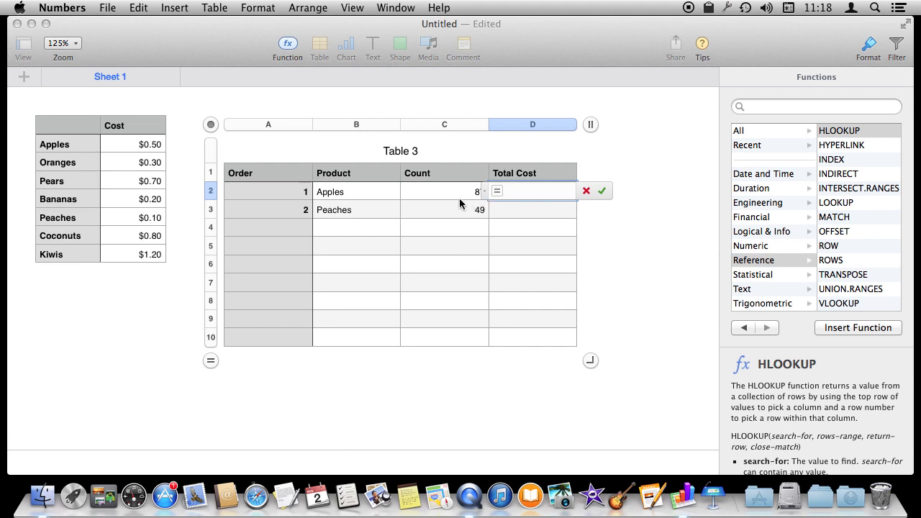
pyautogui.click(443, 191)
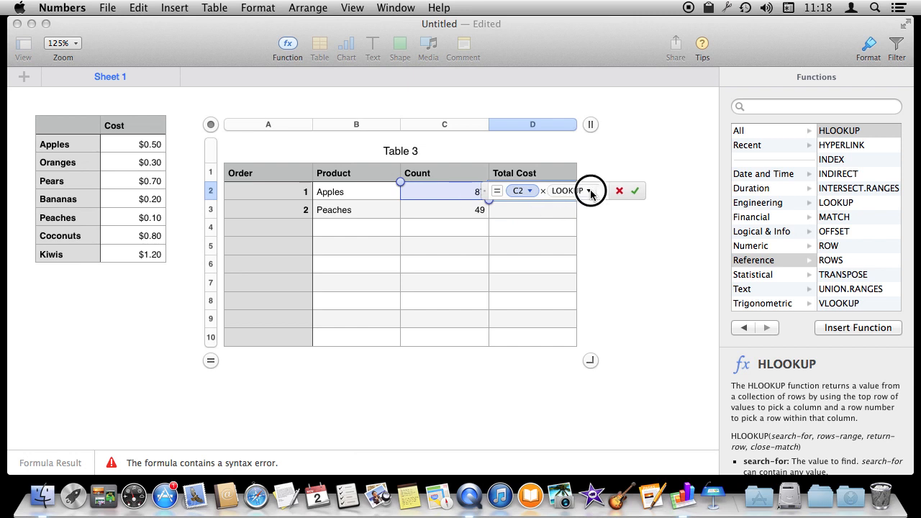
pyautogui.click(590, 189)
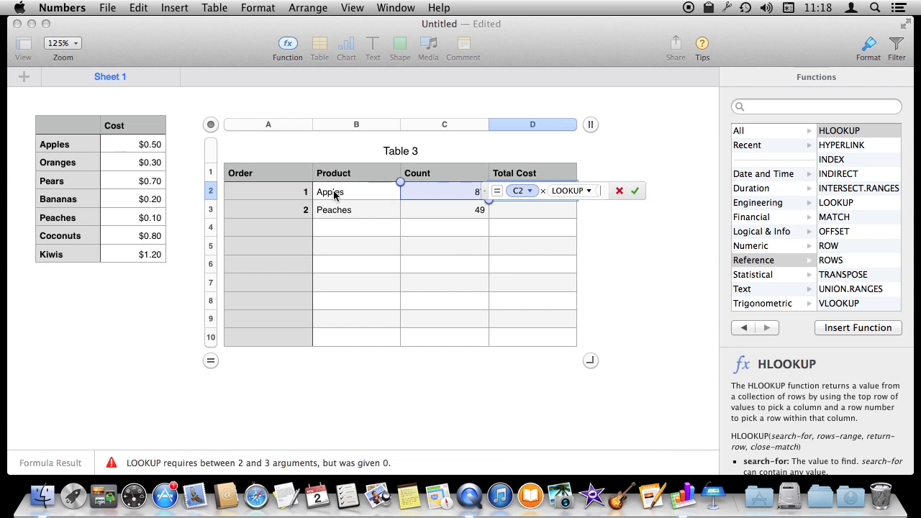
pyautogui.click(330, 192)
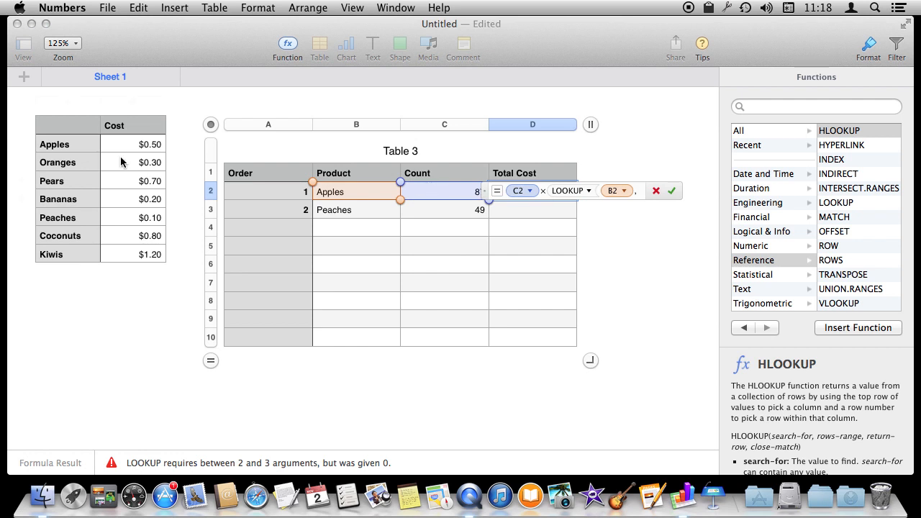
pyautogui.click(66, 102)
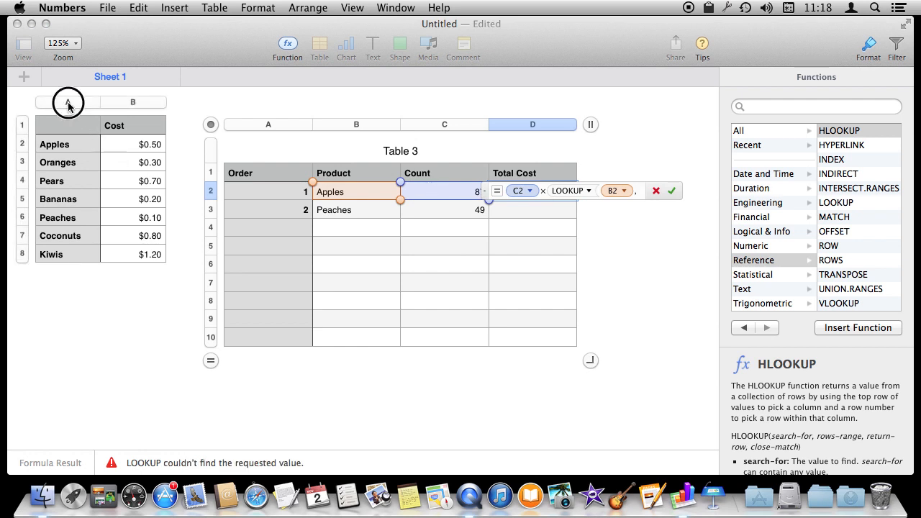
pyautogui.click(68, 102)
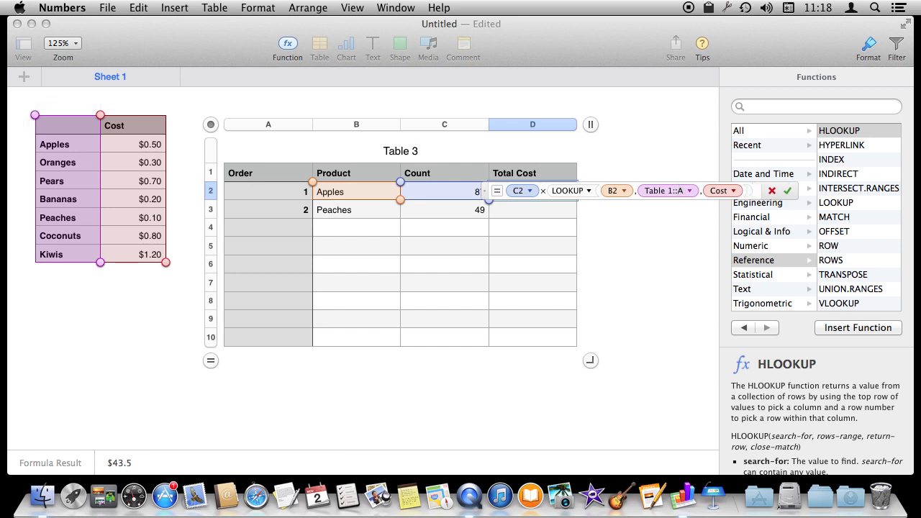
pyautogui.click(785, 190)
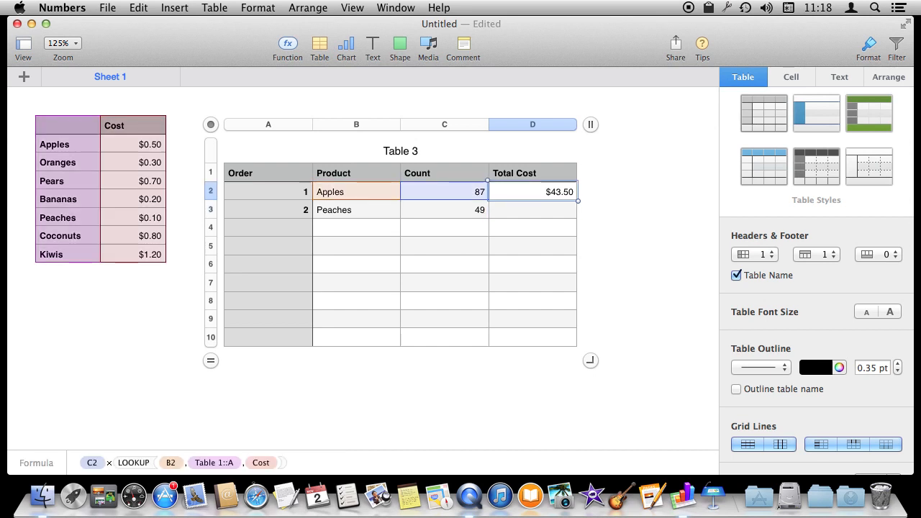
# - Paste the lookup total into Peaches and enter order 3 for 100 Oranges
pyautogui.click(532, 210)
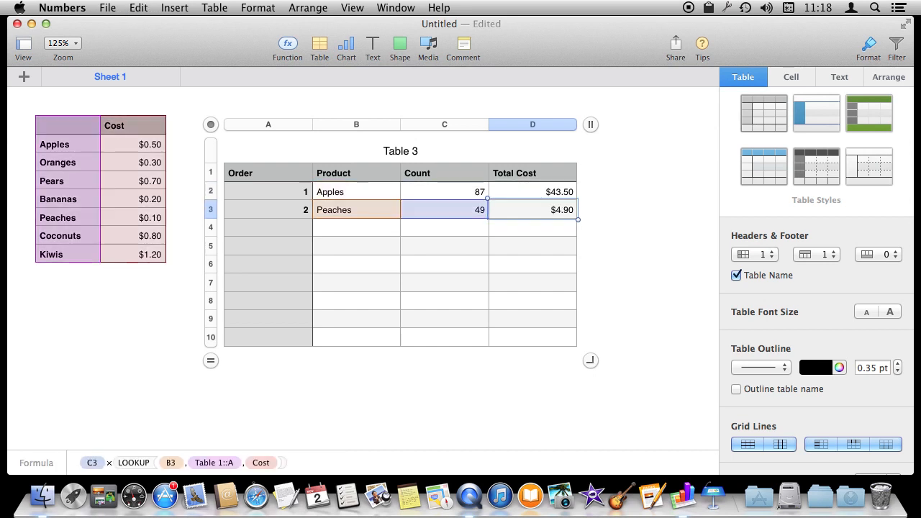
pyautogui.click(268, 210)
pyautogui.write('3')
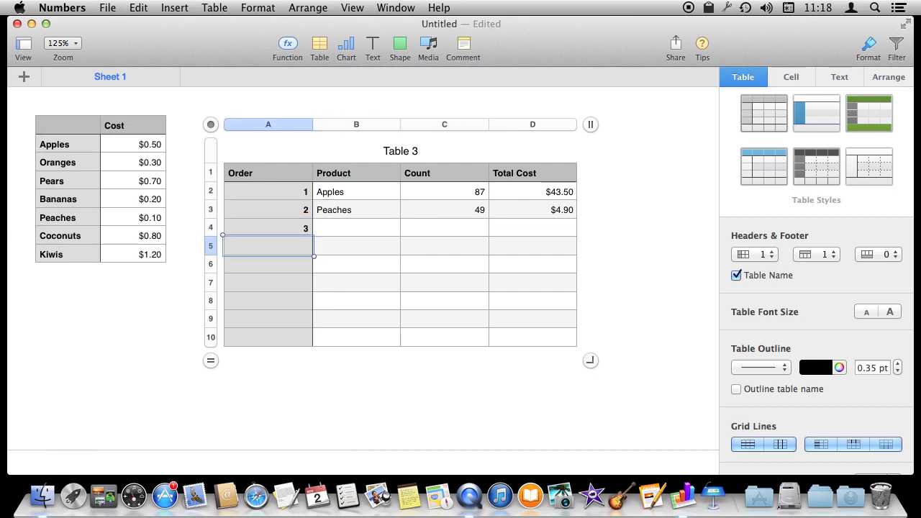
pyautogui.click(355, 227)
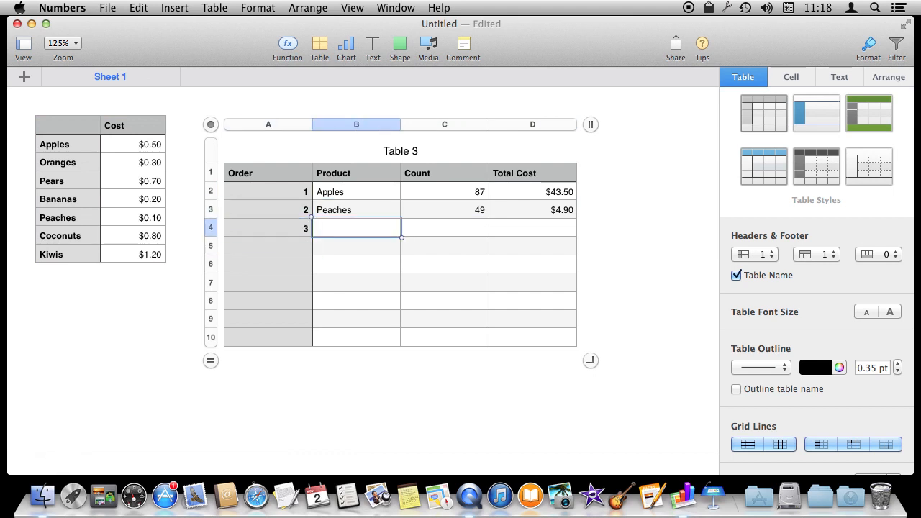
pyautogui.write('Oranges')
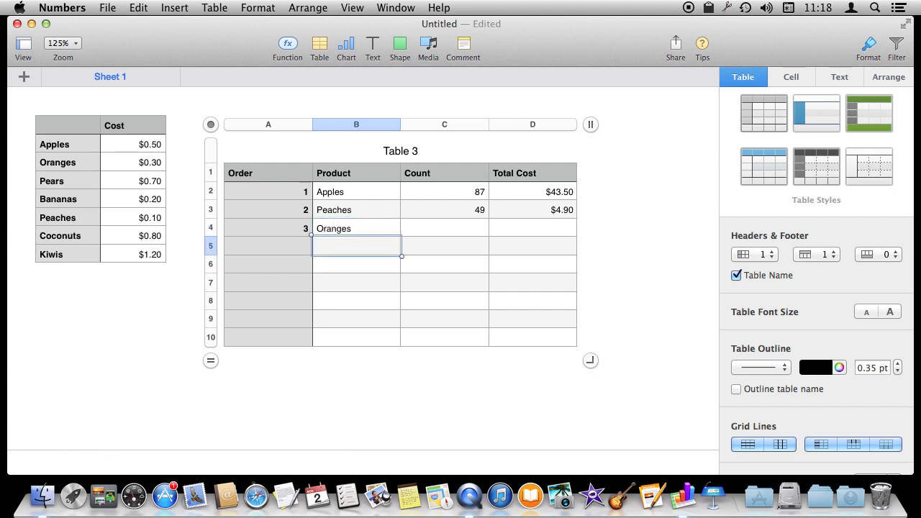
pyautogui.click(357, 227)
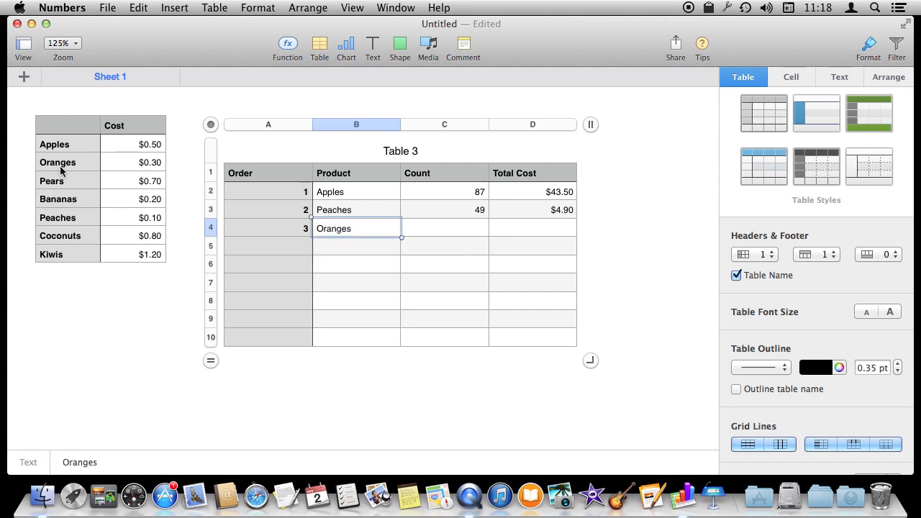
pyautogui.click(443, 227)
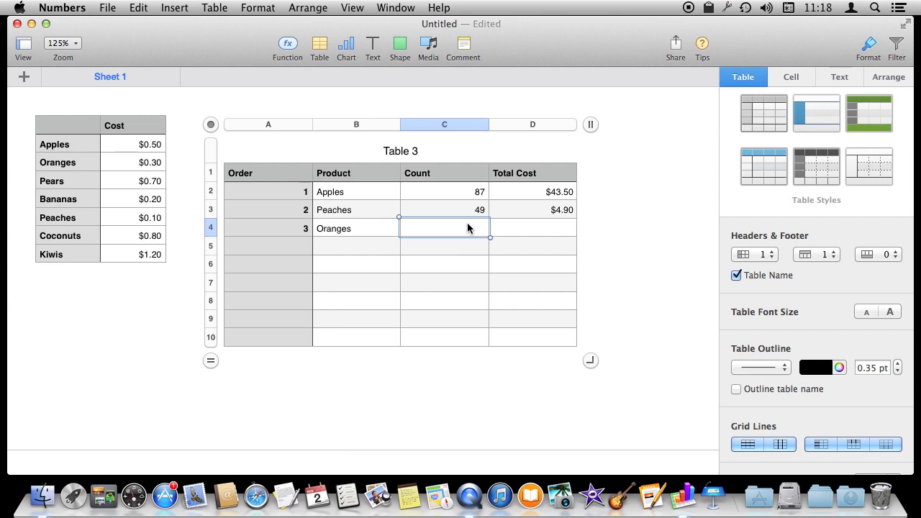
pyautogui.write('100')
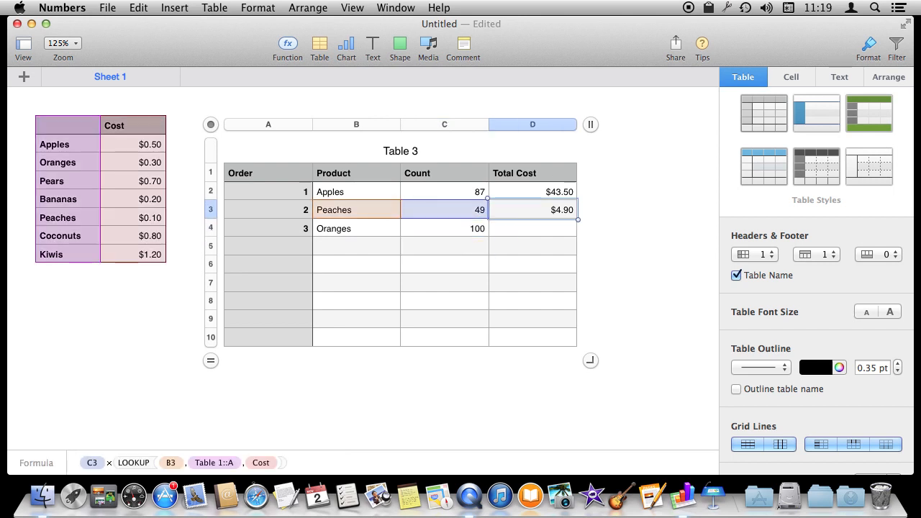
# - Paste the lookup formula into the Oranges total, giving $30.00
pyautogui.click(533, 228)
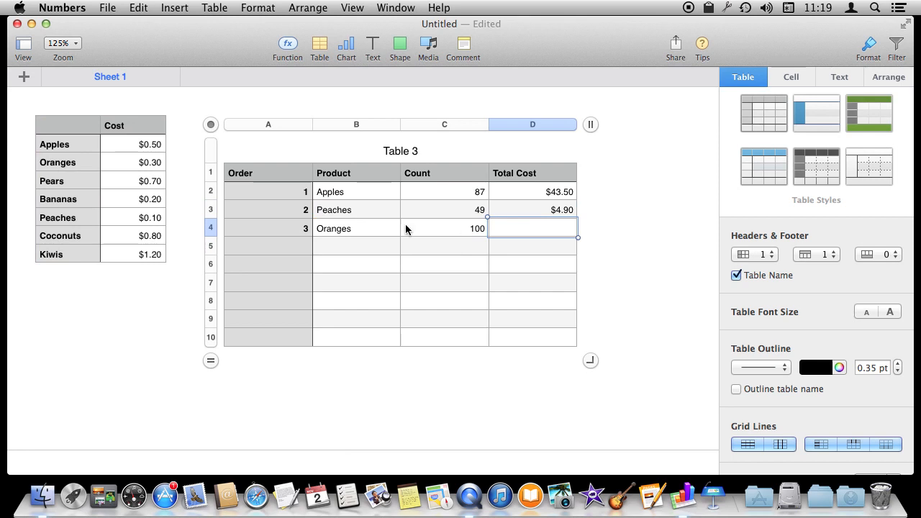
pyautogui.moveTo(160, 164)
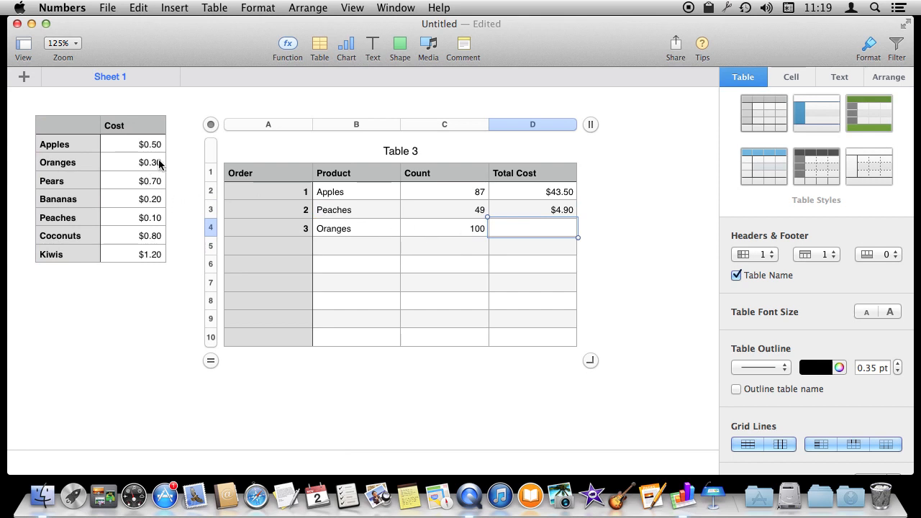
pyautogui.press('Return')
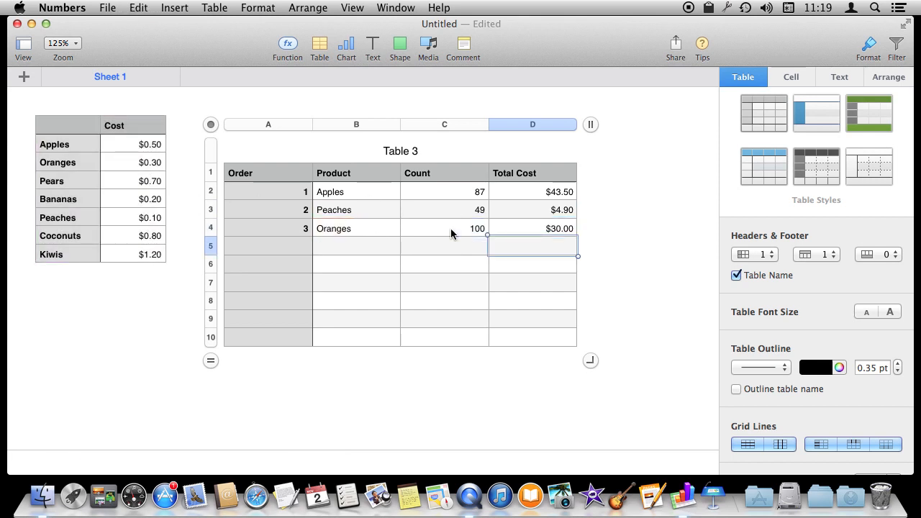
pyautogui.click(443, 227)
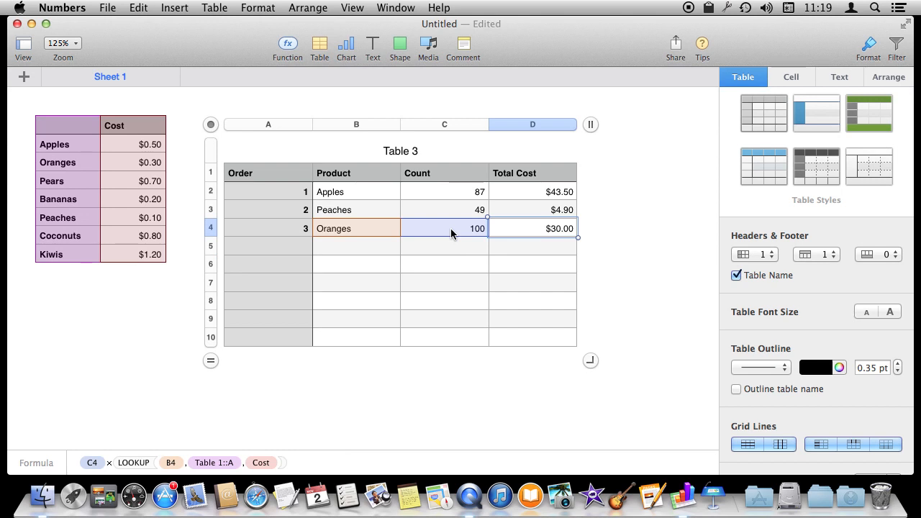
pyautogui.moveTo(374, 265)
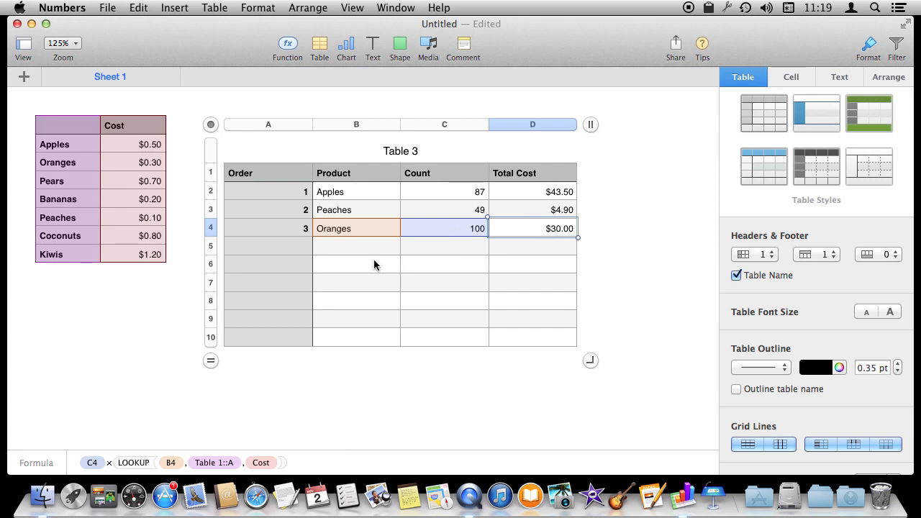
pyautogui.moveTo(459, 248)
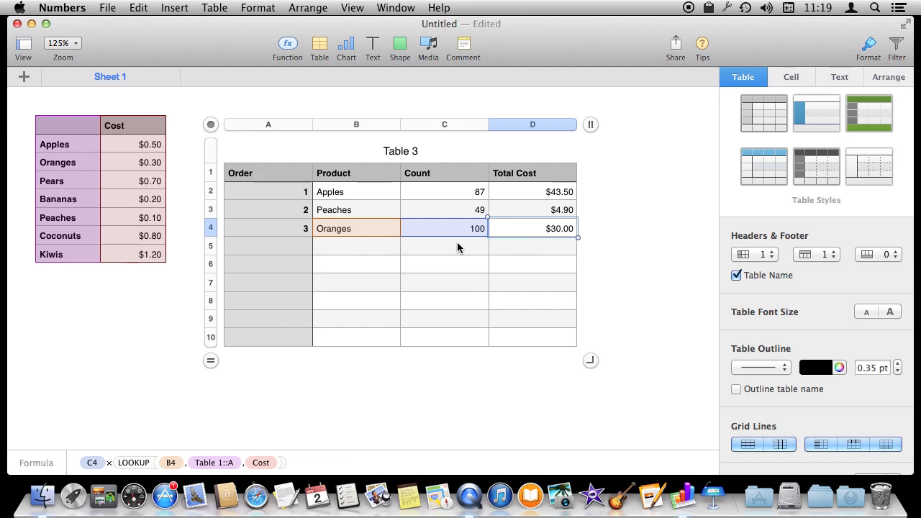
pyautogui.moveTo(481, 248)
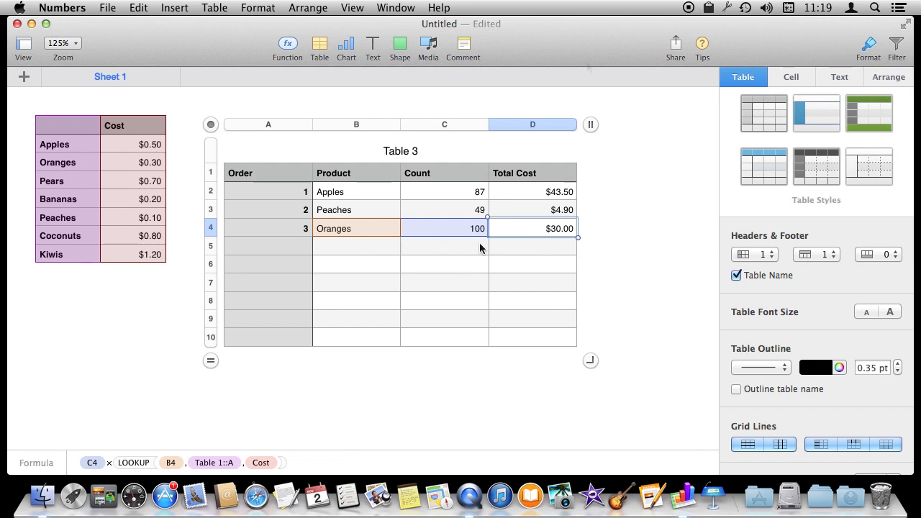
pyautogui.moveTo(365, 278)
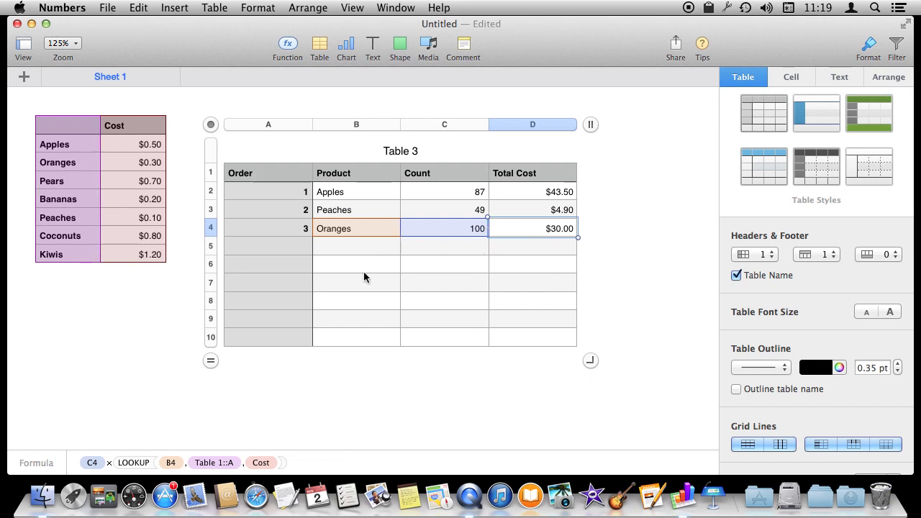
# - Drag the orders table's bottom edge up so only the header and three order rows remain
pyautogui.moveTo(590, 359); pyautogui.dragTo(587, 272)
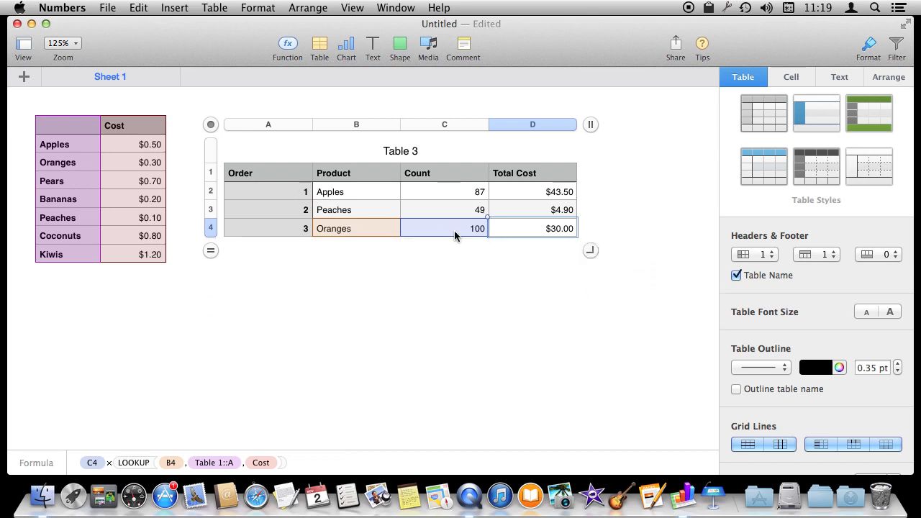
pyautogui.click(357, 228)
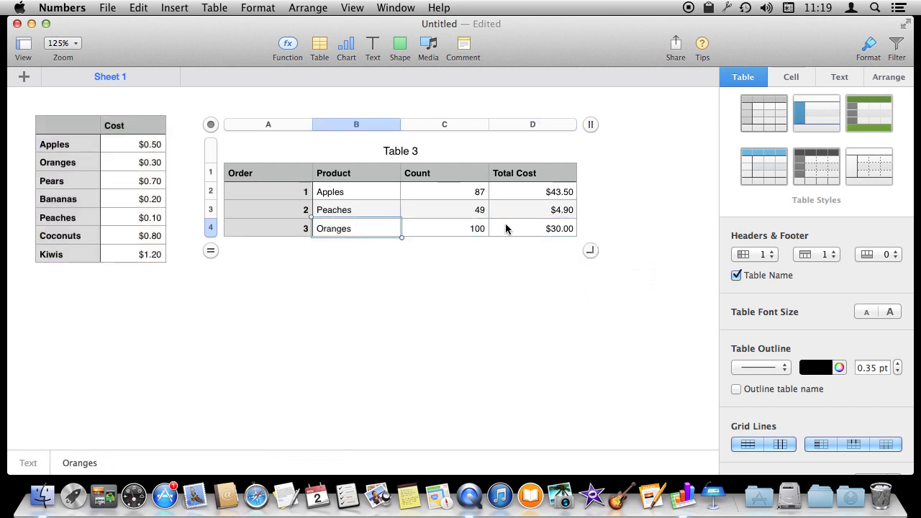
pyautogui.click(267, 124)
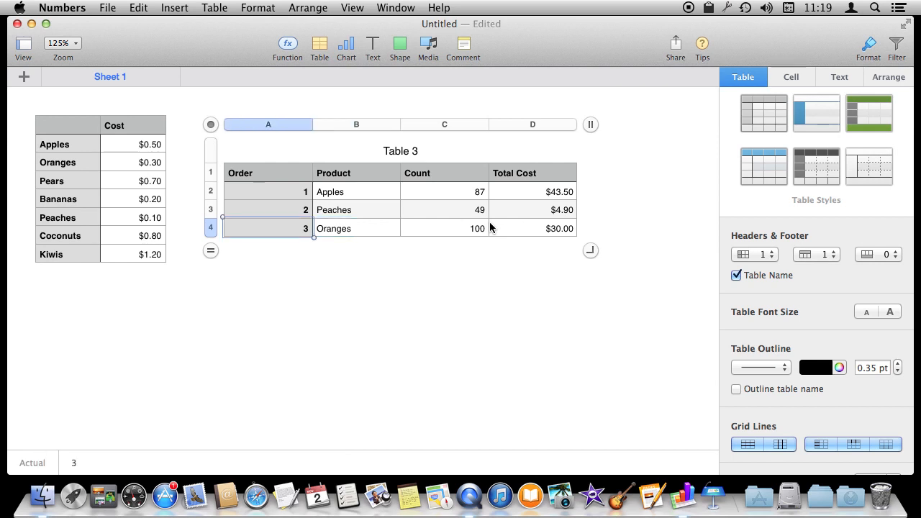
# - Enter order 4 for 20 Kiwis, letting its total fill in as $24.00
pyautogui.click(210, 250)
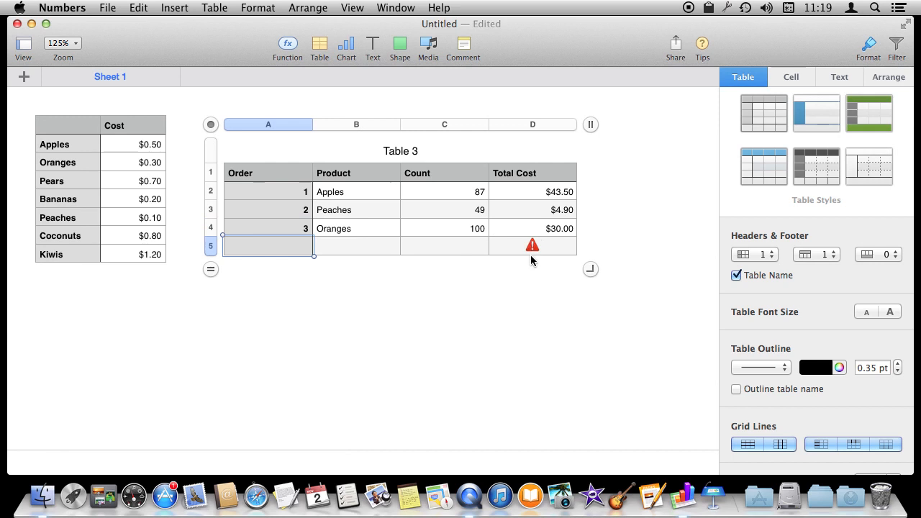
pyautogui.moveTo(534, 251)
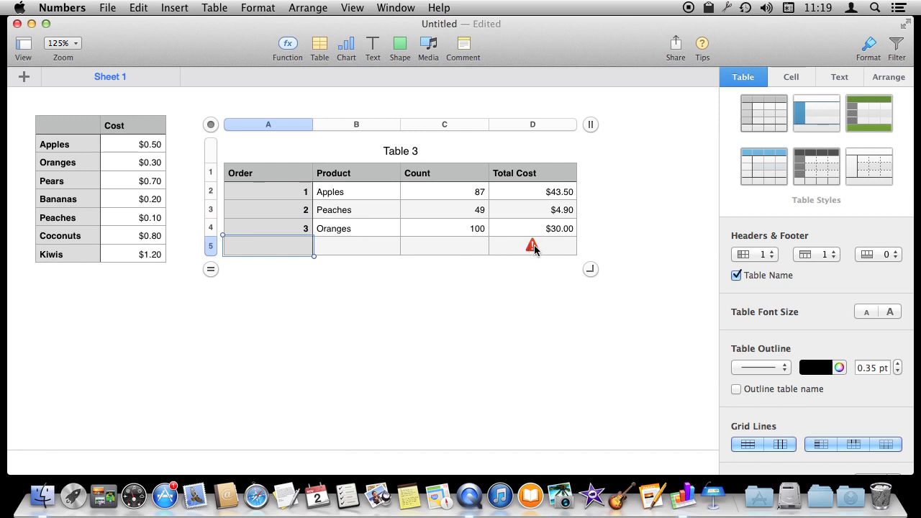
pyautogui.moveTo(371, 253)
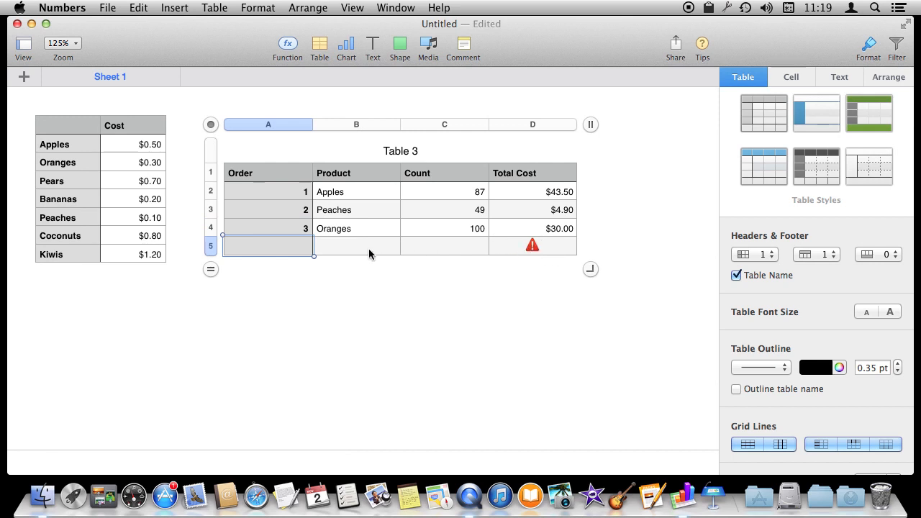
pyautogui.write('4')
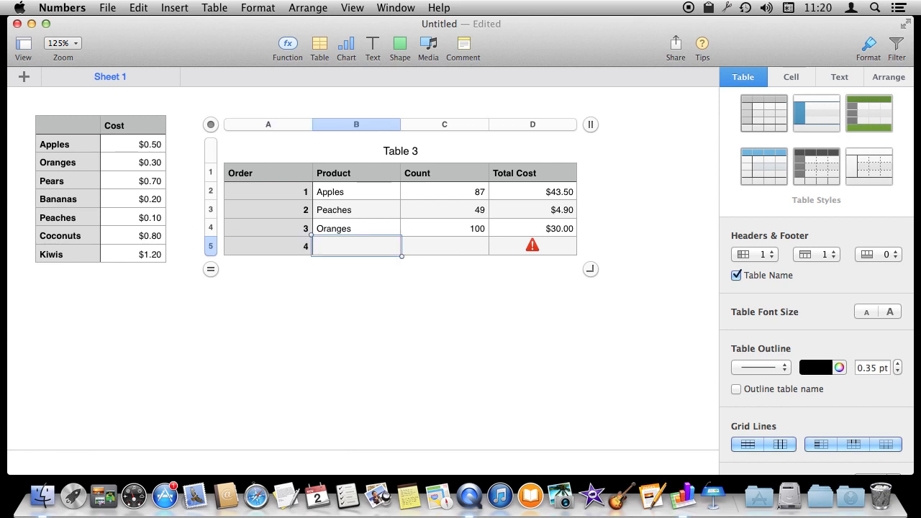
pyautogui.write('Kiwis')
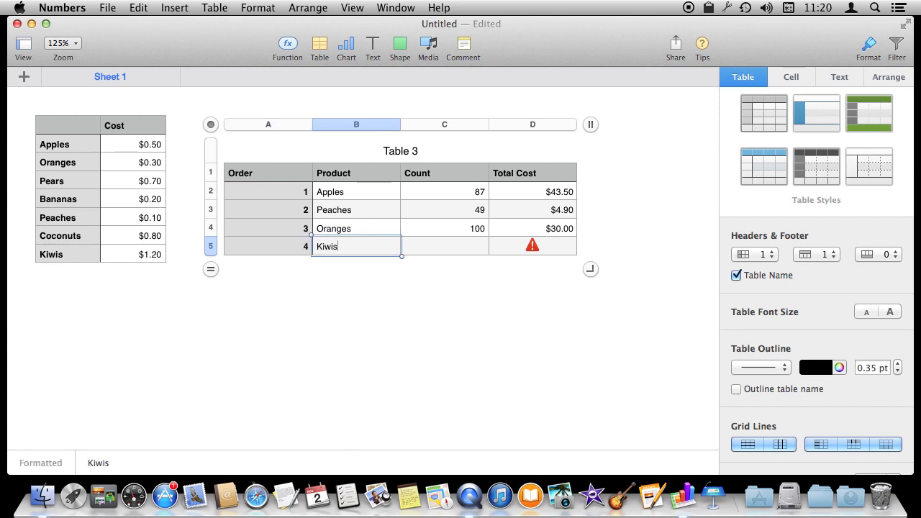
pyautogui.press('Tab')
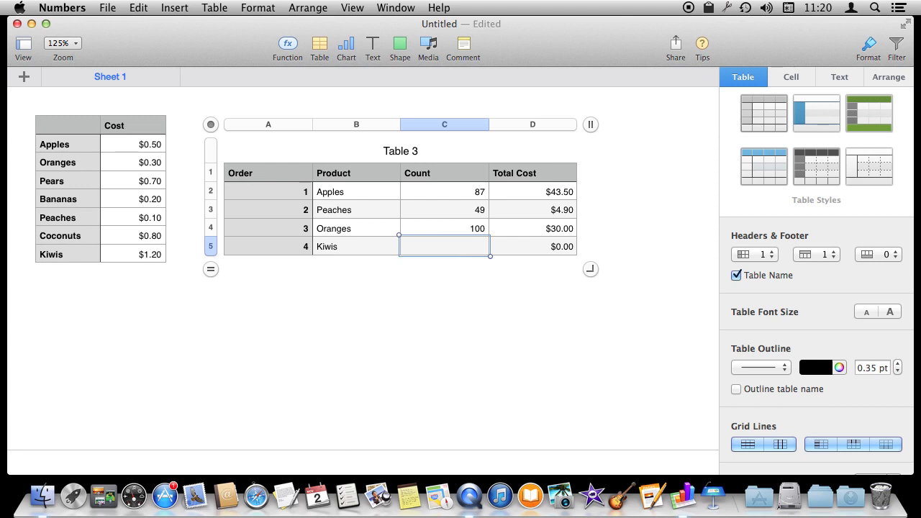
pyautogui.write('20')
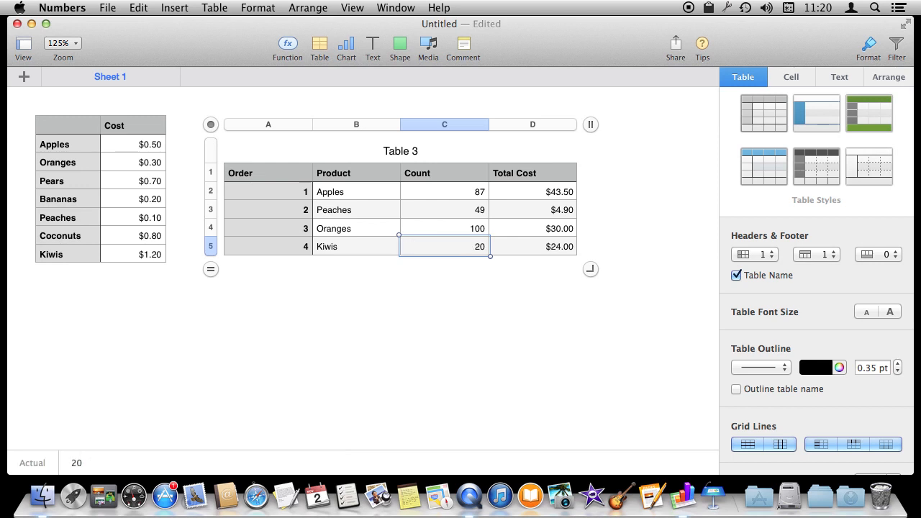
pyautogui.moveTo(534, 248)
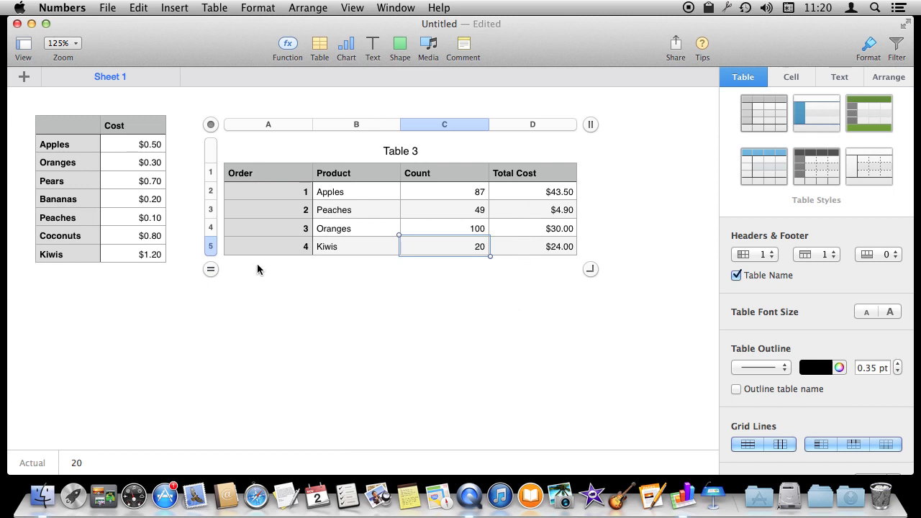
pyautogui.moveTo(532, 190)
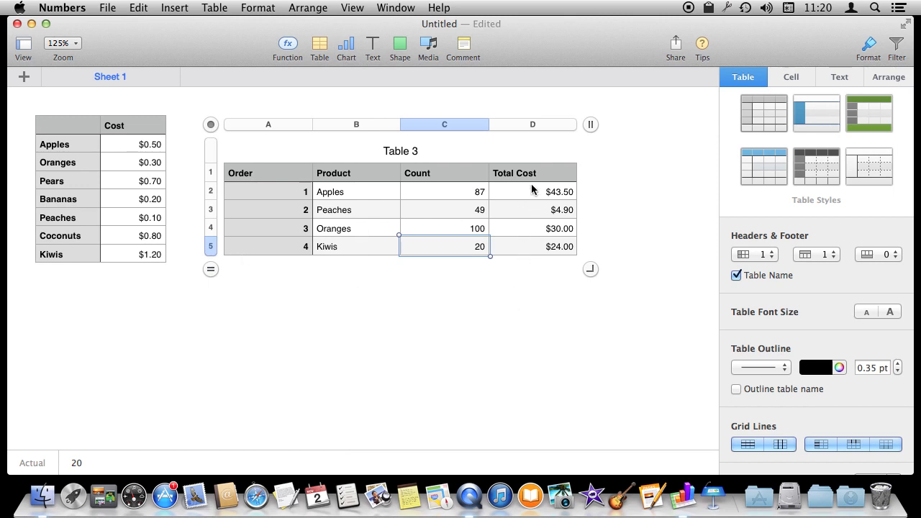
pyautogui.moveTo(567, 233)
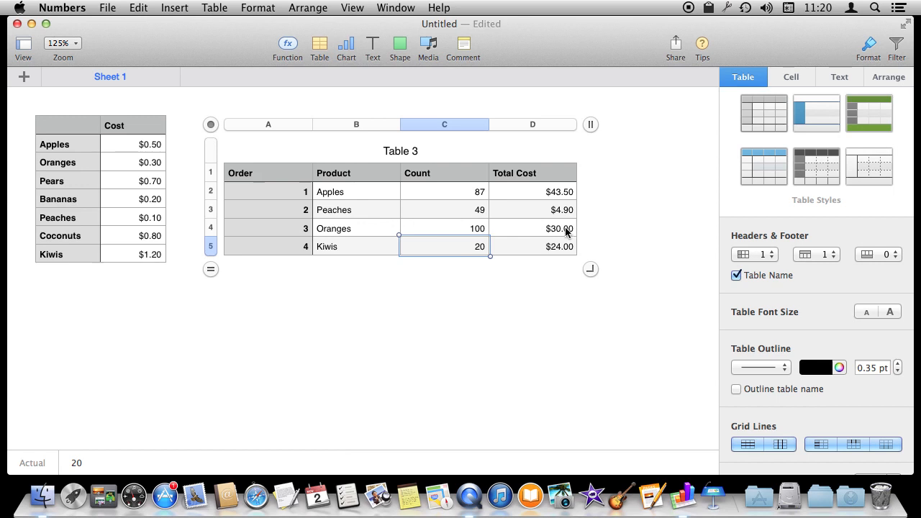
pyautogui.moveTo(548, 237)
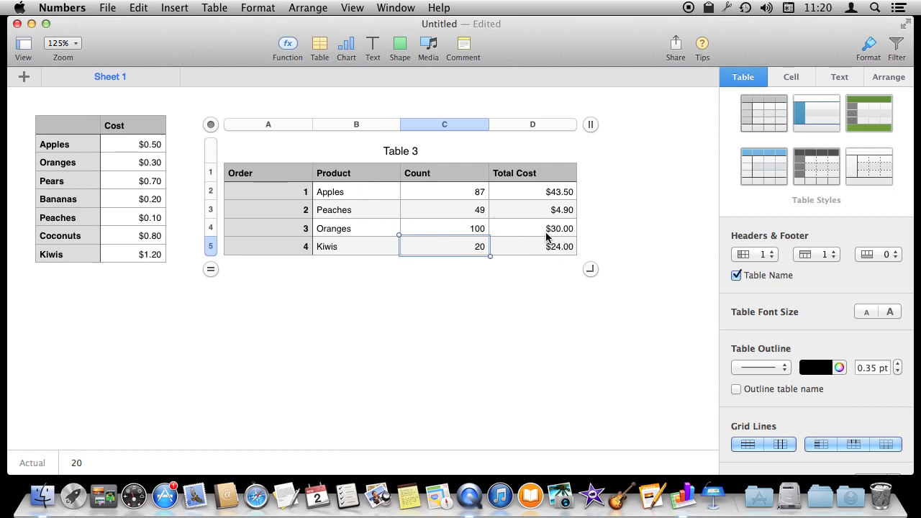
pyautogui.moveTo(550, 291)
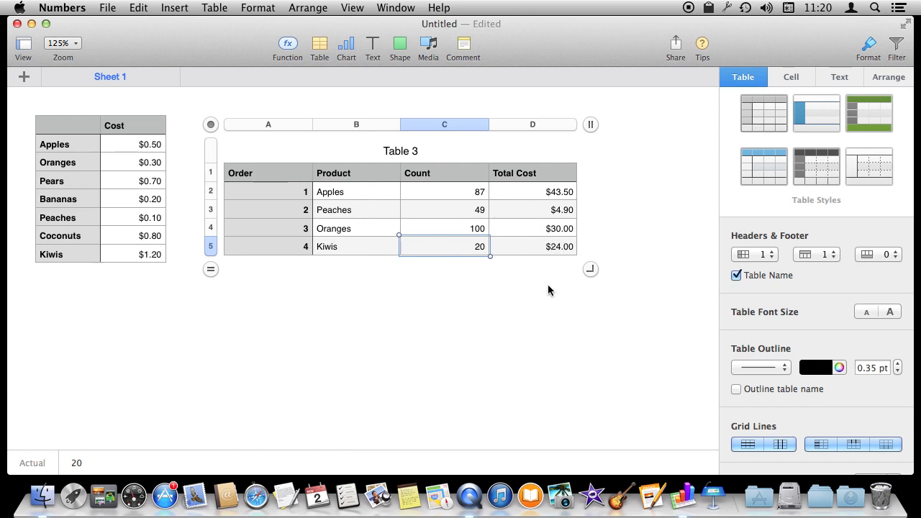
# - Change the Apples price in the Cost table to $0.55 so the Apples total becomes $47.85
pyautogui.click(150, 144)
pyautogui.write('5')
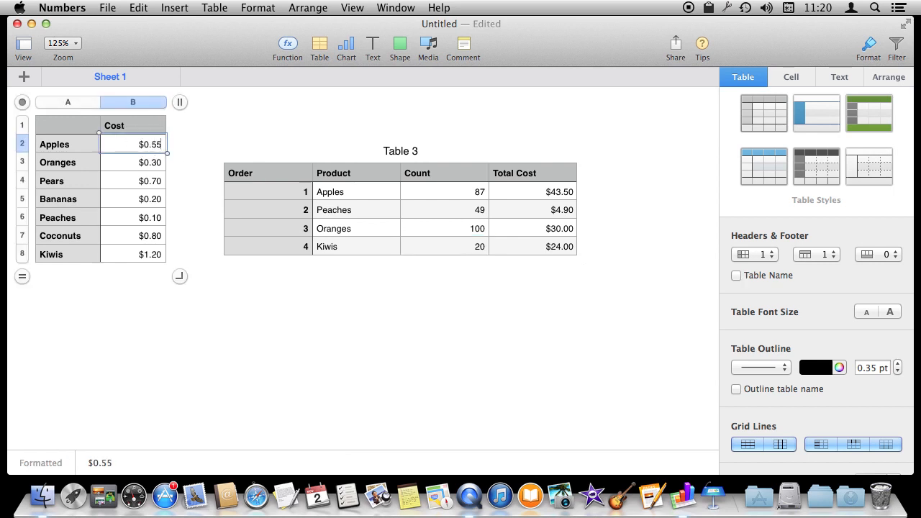
pyautogui.click(133, 161)
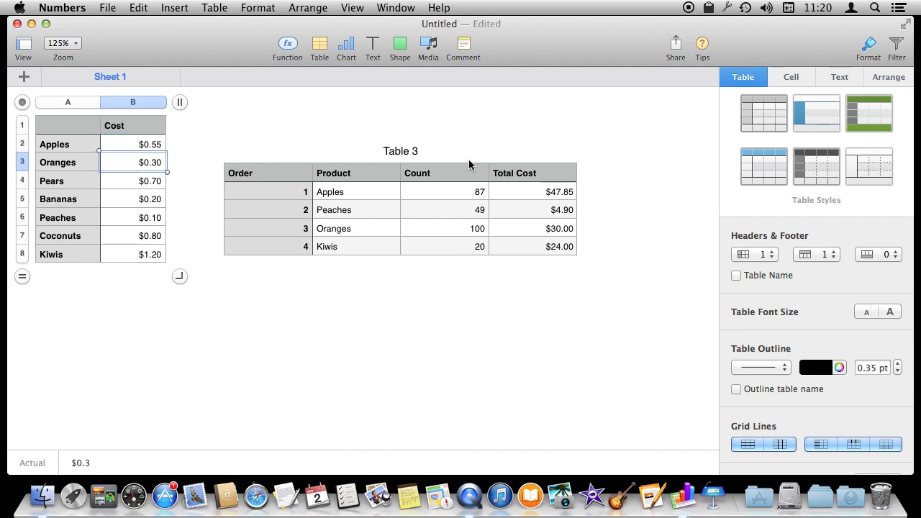
pyautogui.moveTo(572, 36)
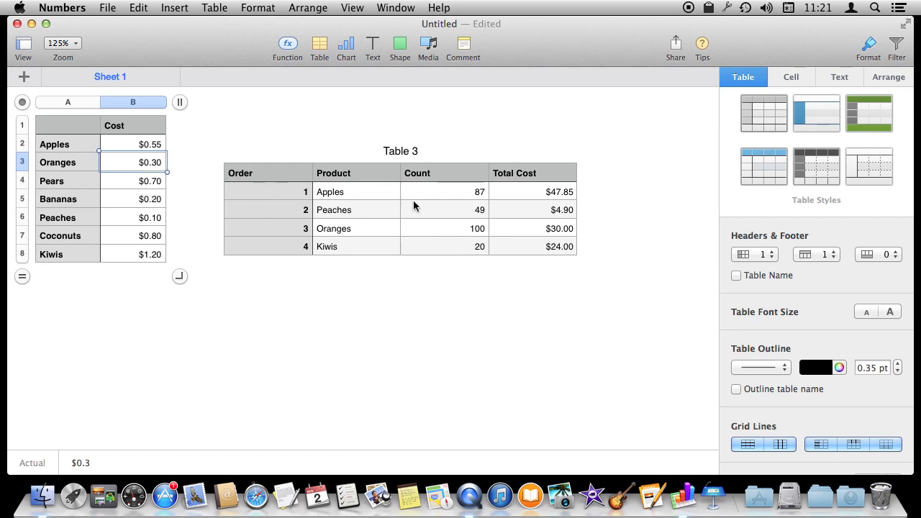
pyautogui.moveTo(262, 207)
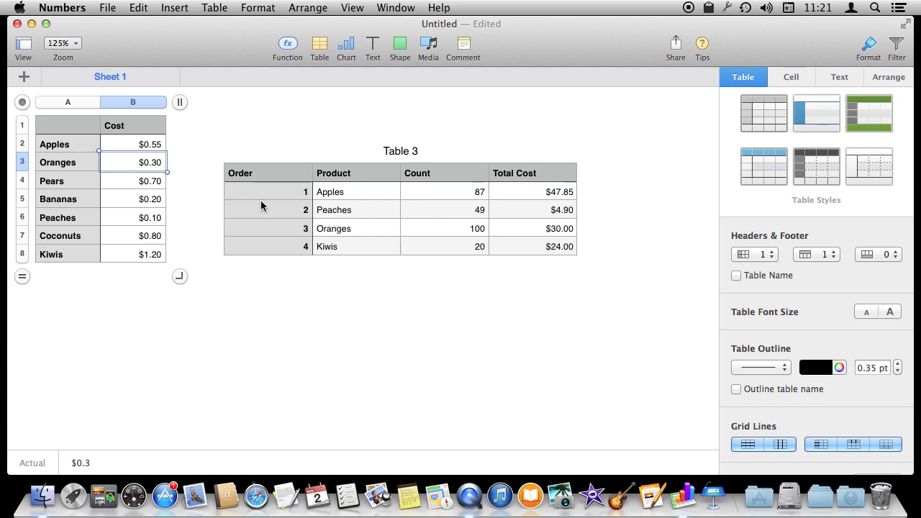
pyautogui.moveTo(482, 179)
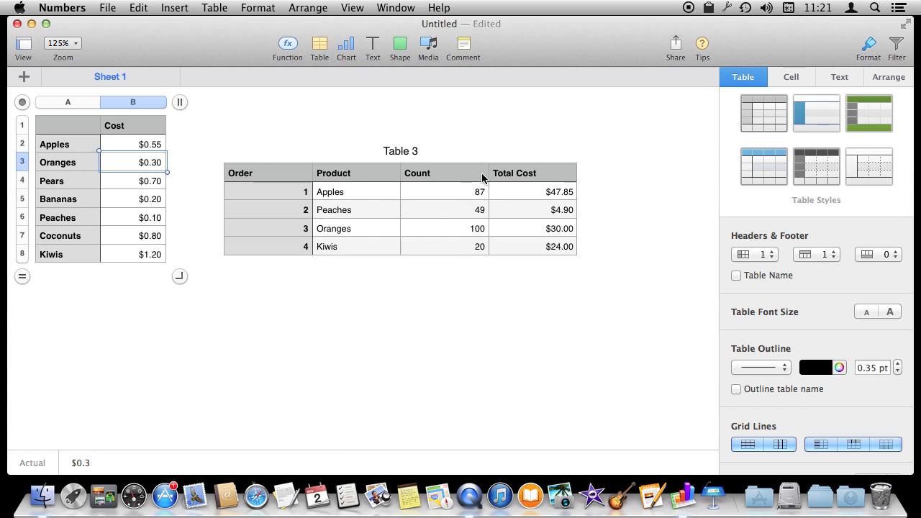
pyautogui.moveTo(415, 241)
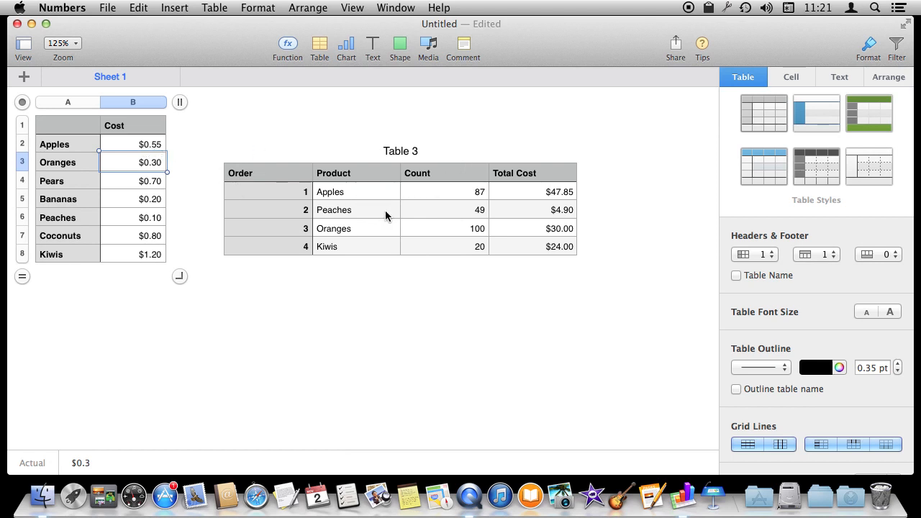
pyautogui.moveTo(348, 186)
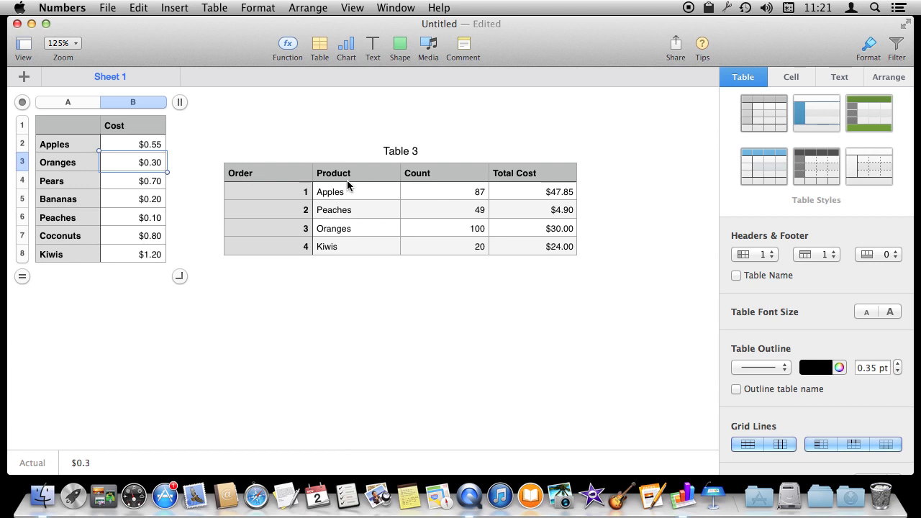
pyautogui.moveTo(118, 181)
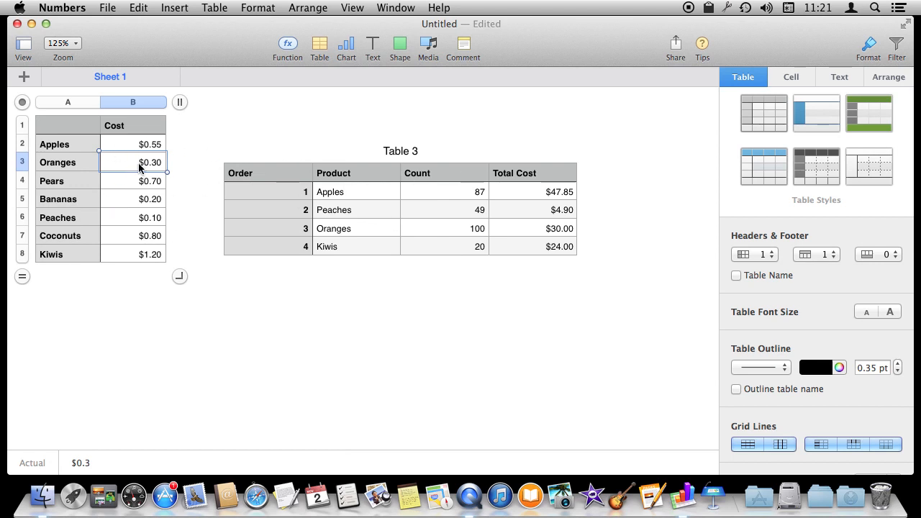
pyautogui.moveTo(127, 144)
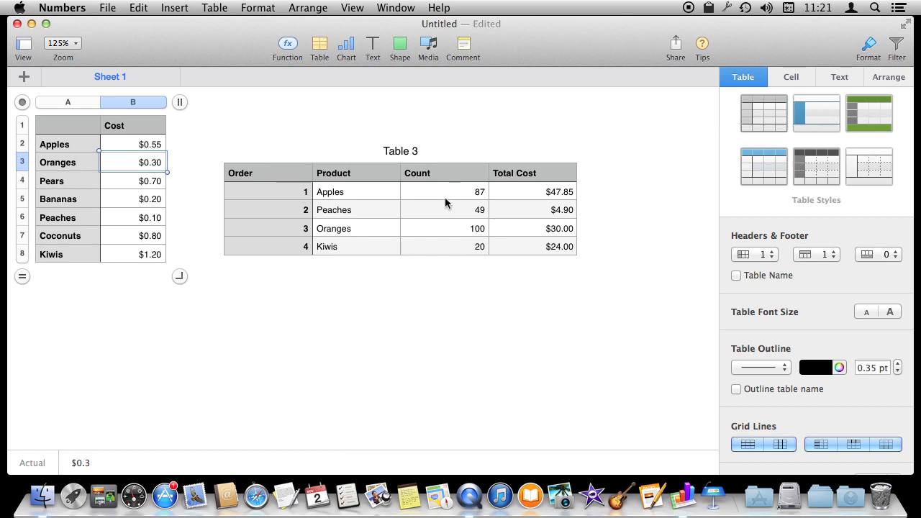
pyautogui.moveTo(358, 210)
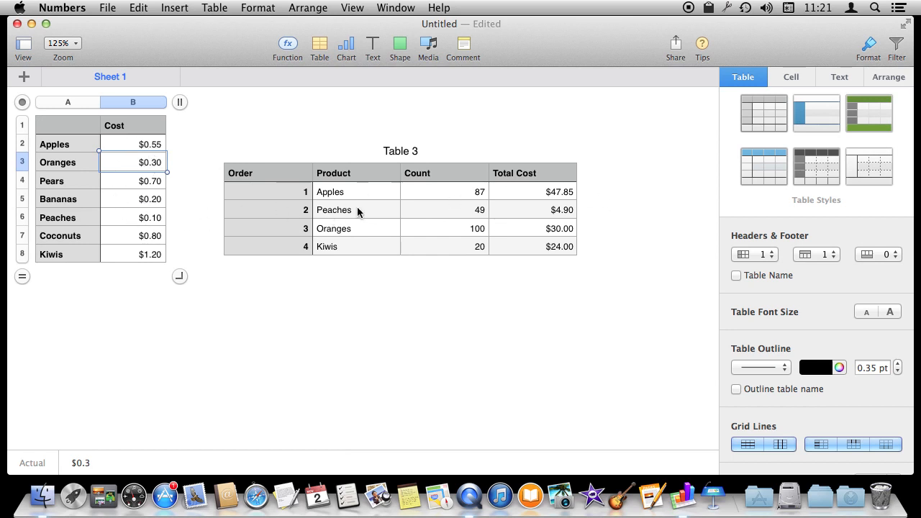
pyautogui.moveTo(300, 159)
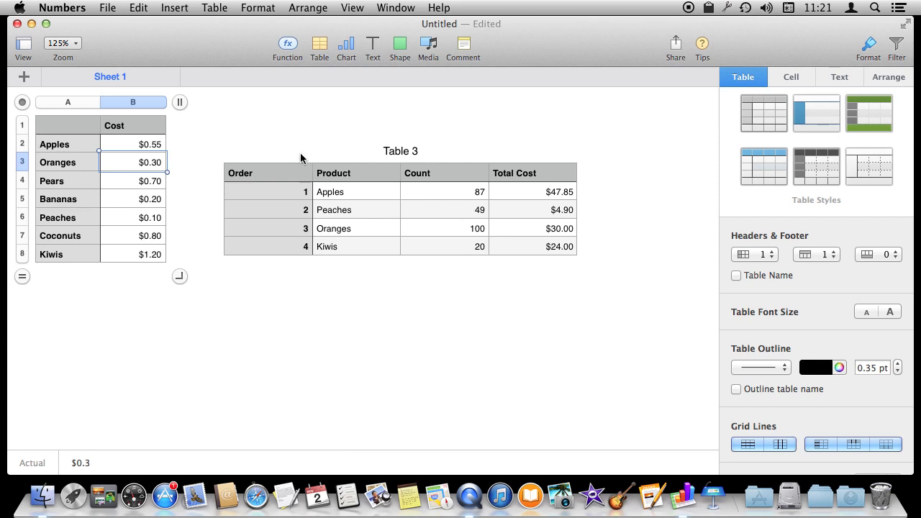
pyautogui.moveTo(334, 209)
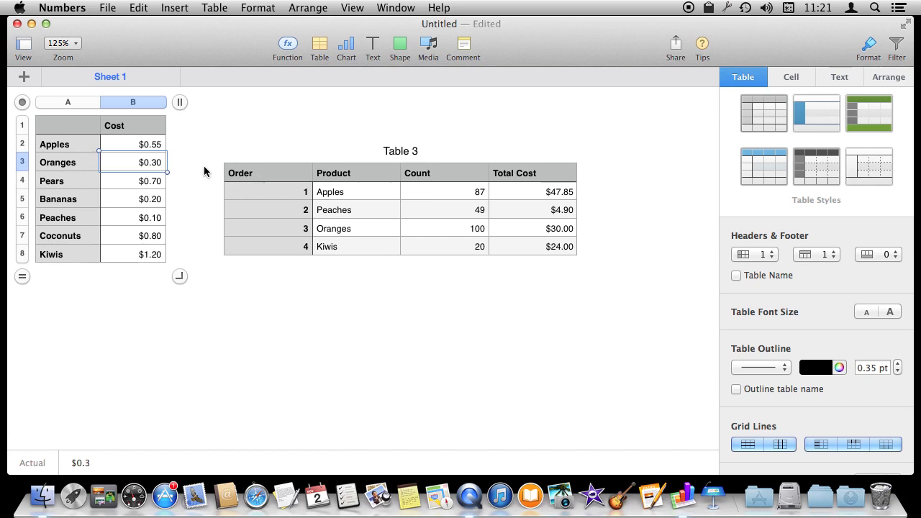
pyautogui.moveTo(198, 167)
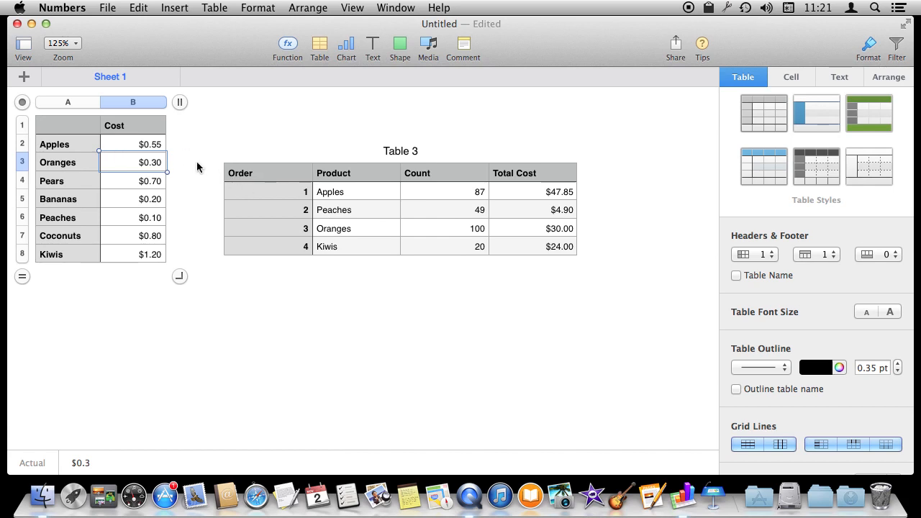
pyautogui.moveTo(175, 167)
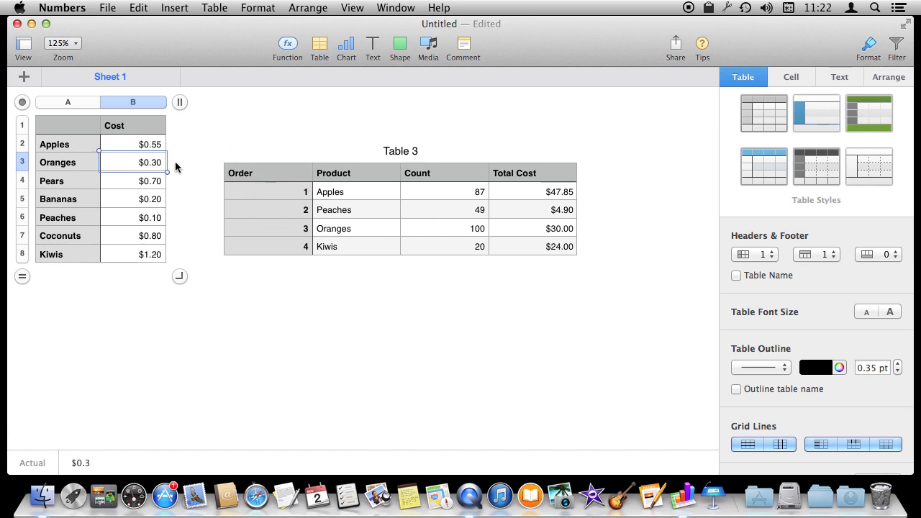